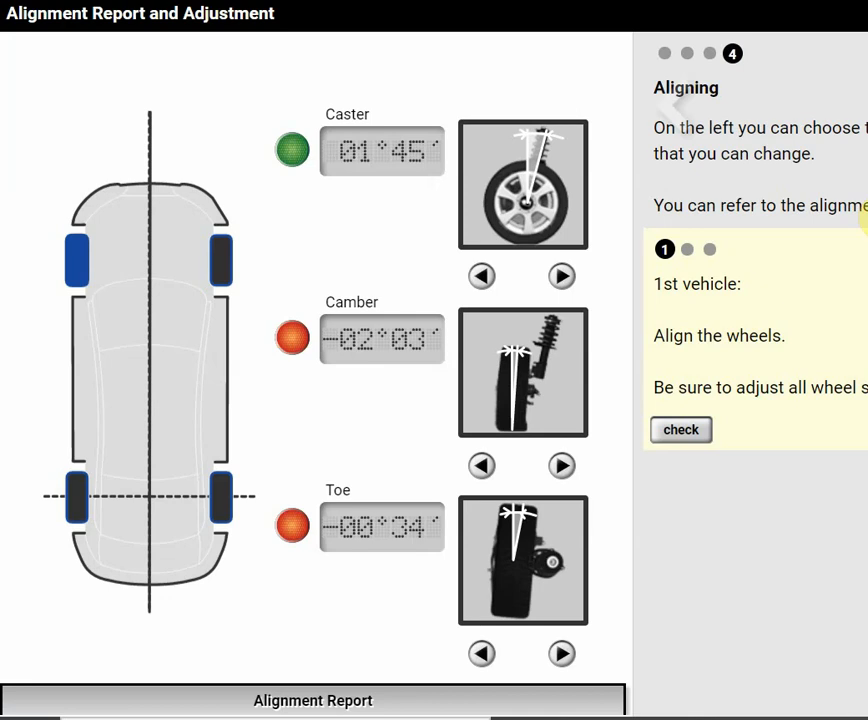
pyautogui.moveTo(418, 90)
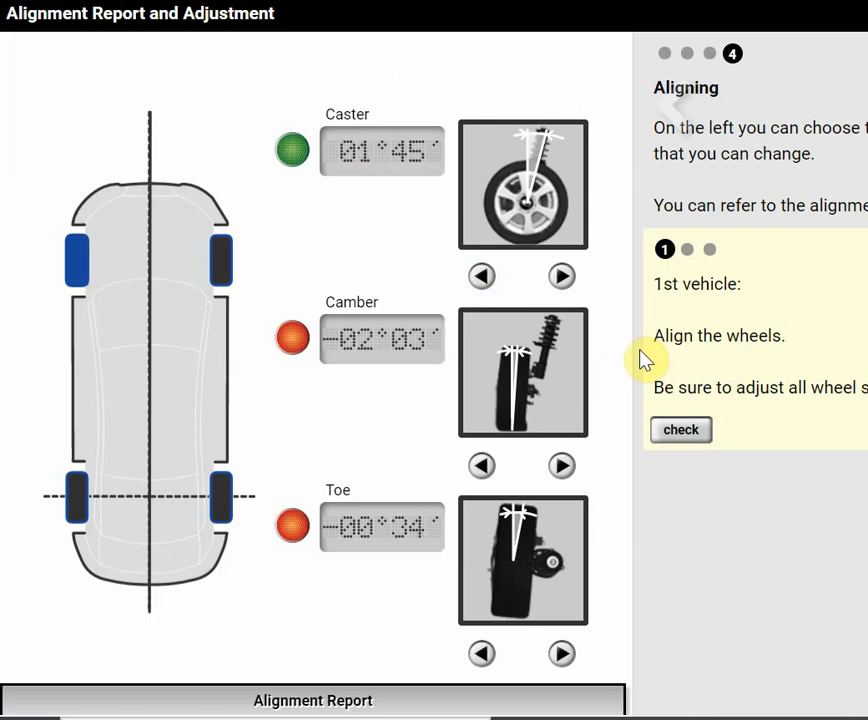
pyautogui.moveTo(12, 400)
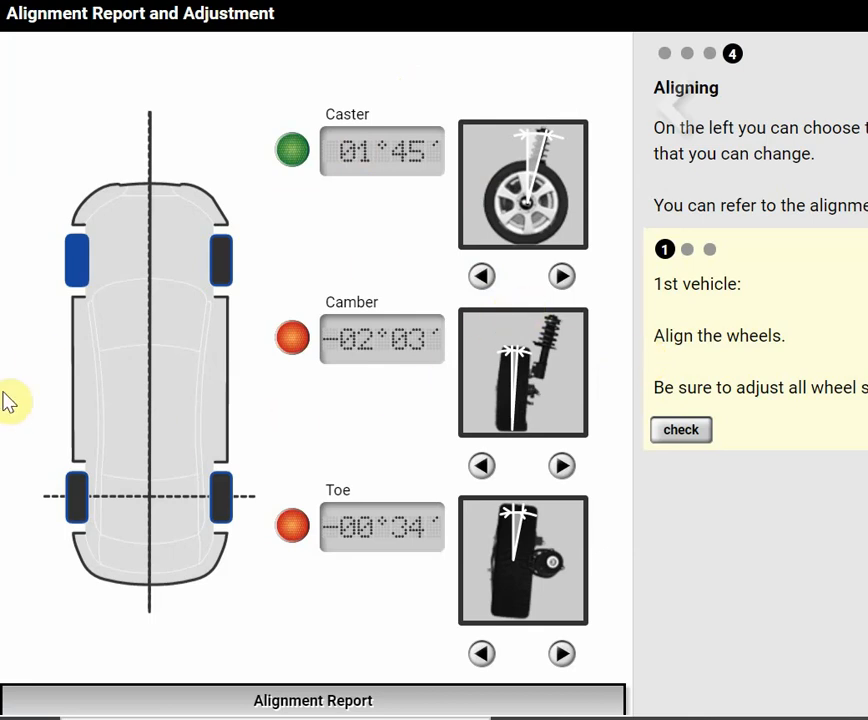
# Select the right rear wheel, showing camber -02°12' (out) and toe 00°10' (in range)
pyautogui.click(76, 497)
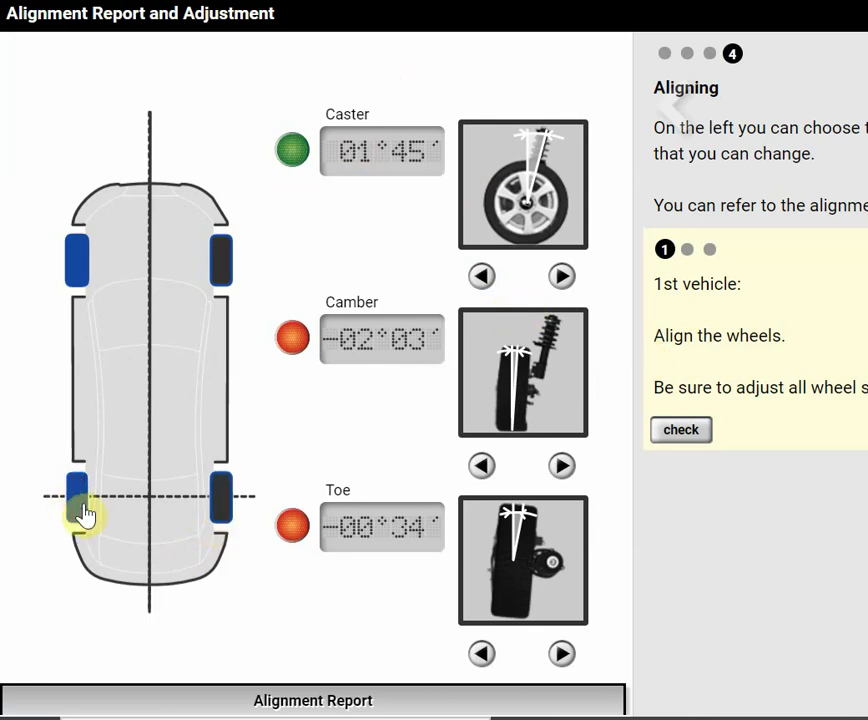
pyautogui.click(78, 498)
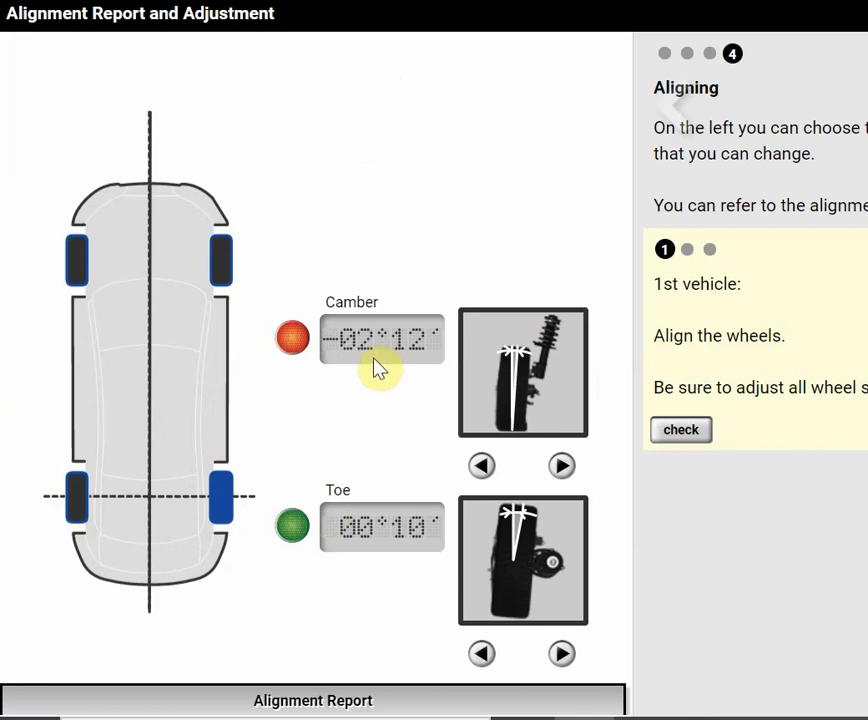
pyautogui.moveTo(358, 330)
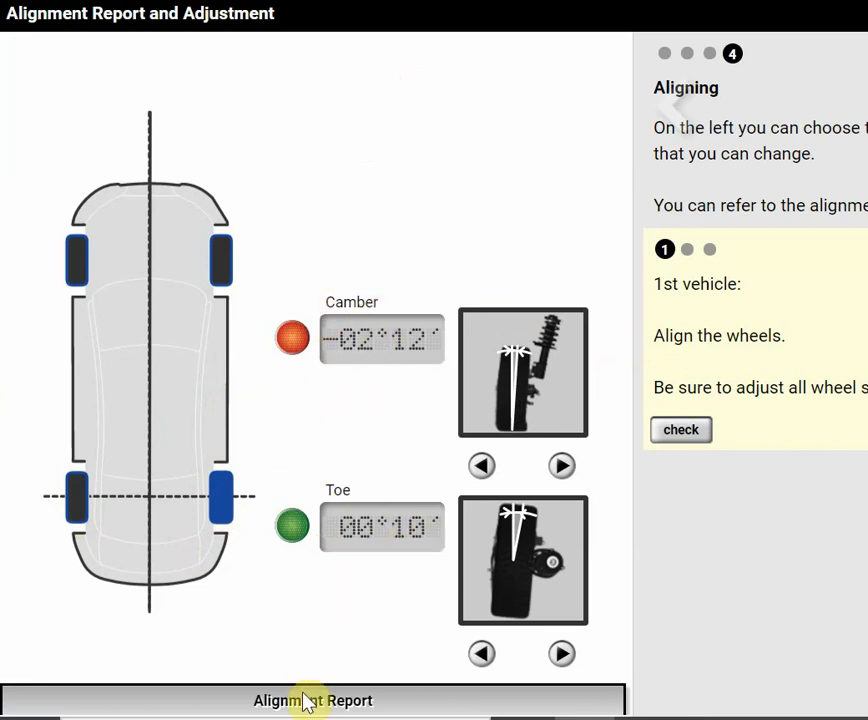
pyautogui.click(312, 700)
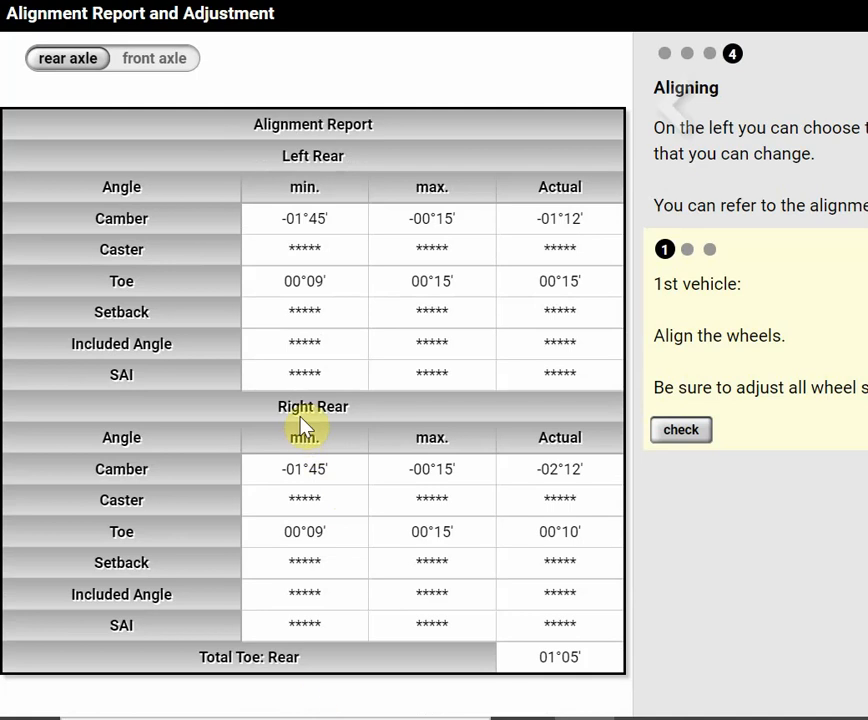
pyautogui.moveTo(297, 499)
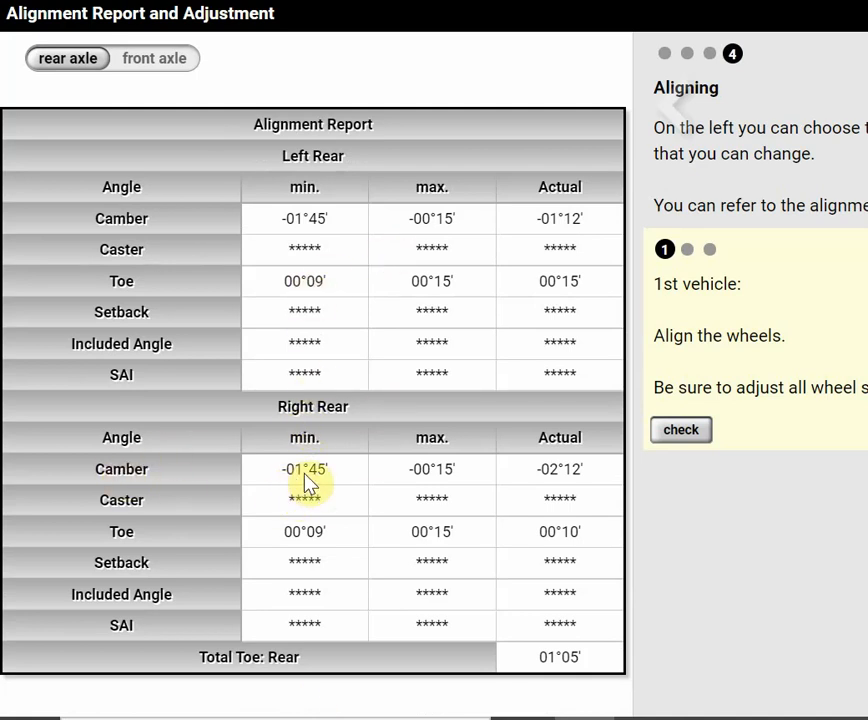
pyautogui.moveTo(390, 497)
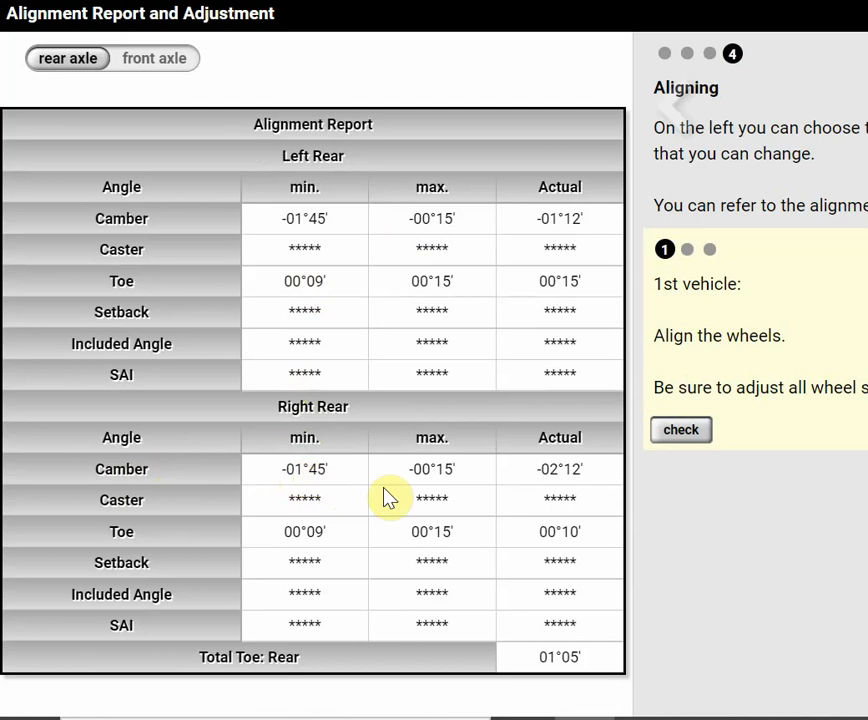
pyautogui.moveTo(445, 487)
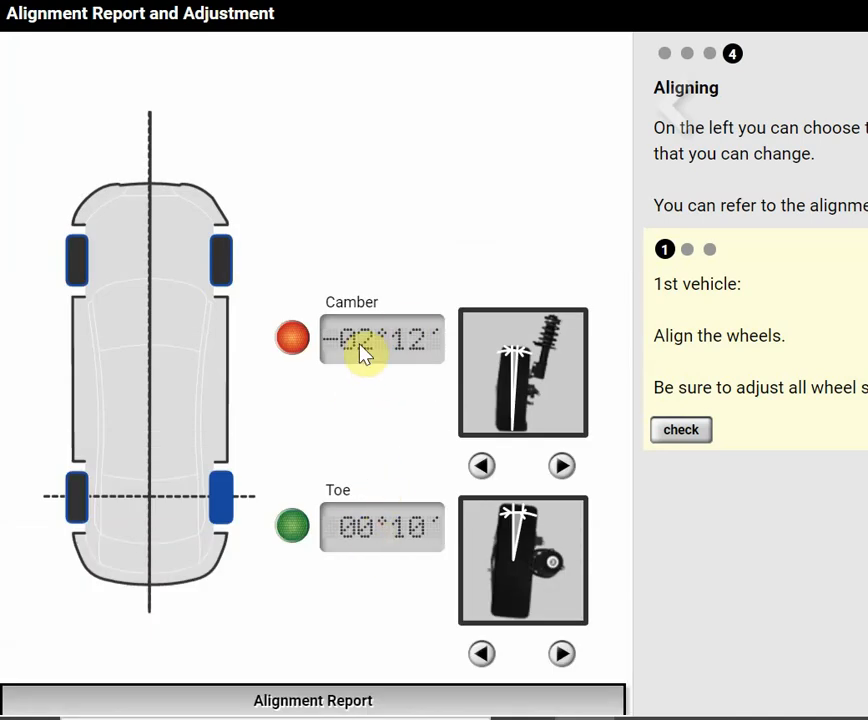
# Adjust right rear camber against the Alignment Report until it settles in range at -01°00'
pyautogui.click(561, 466)
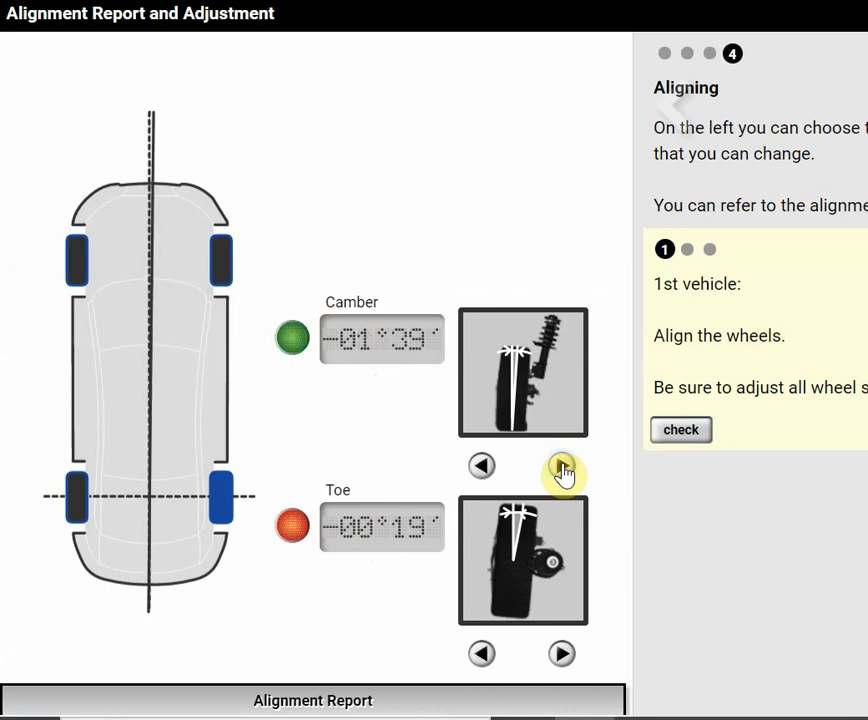
pyautogui.click(561, 472)
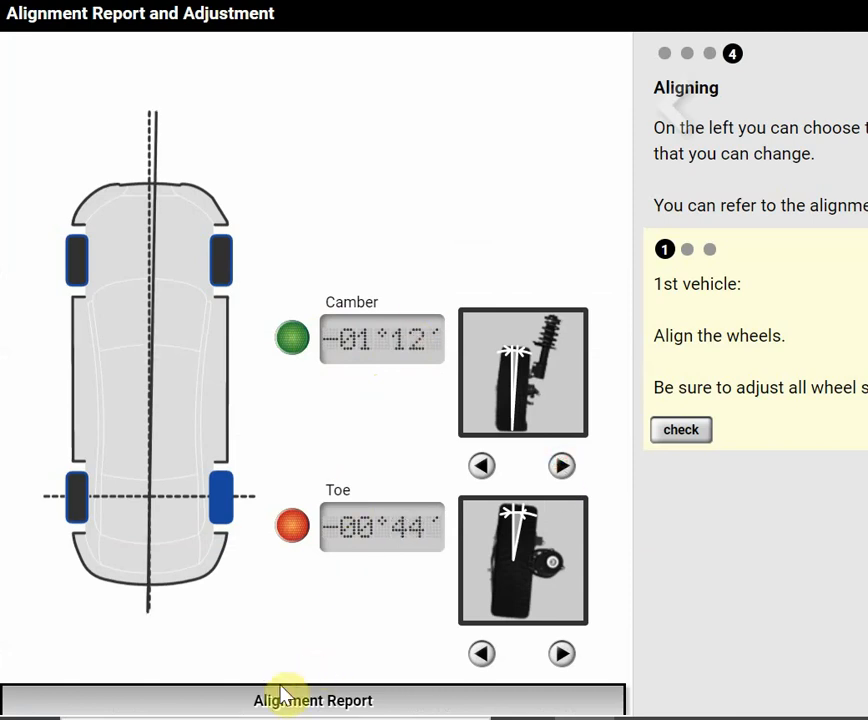
pyautogui.click(313, 700)
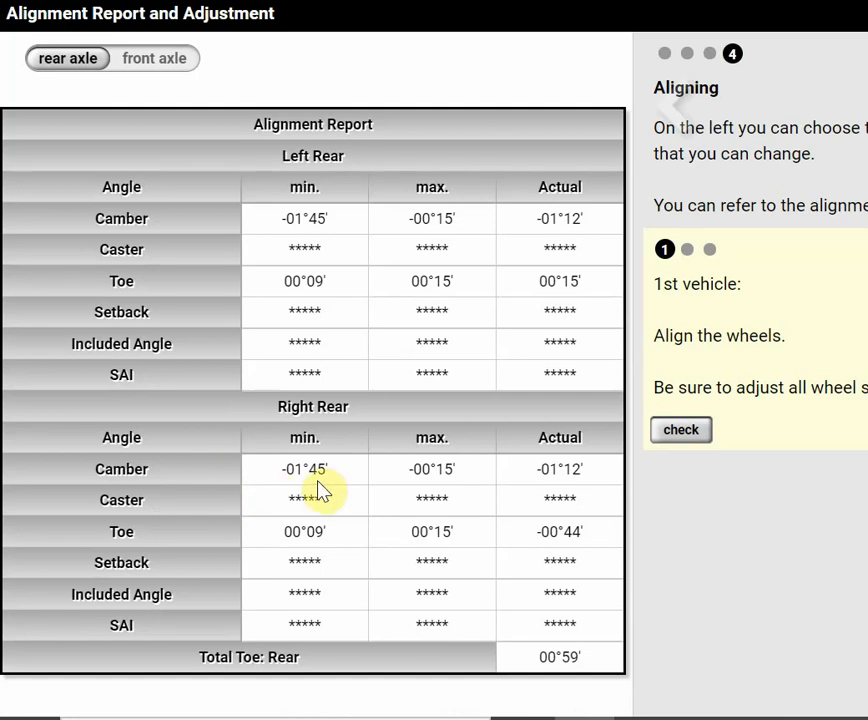
pyautogui.moveTo(450, 492)
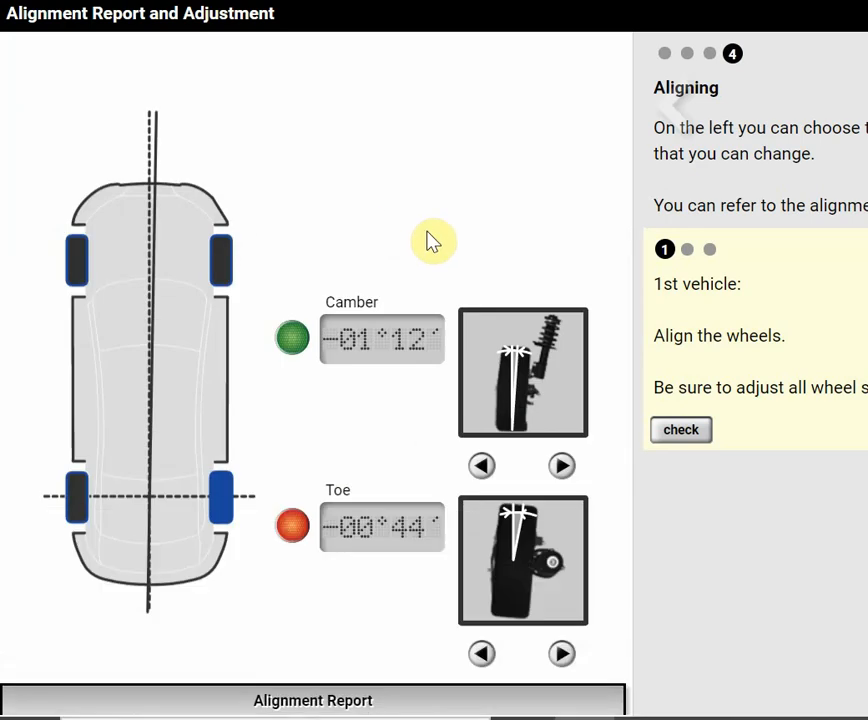
pyautogui.click(561, 466)
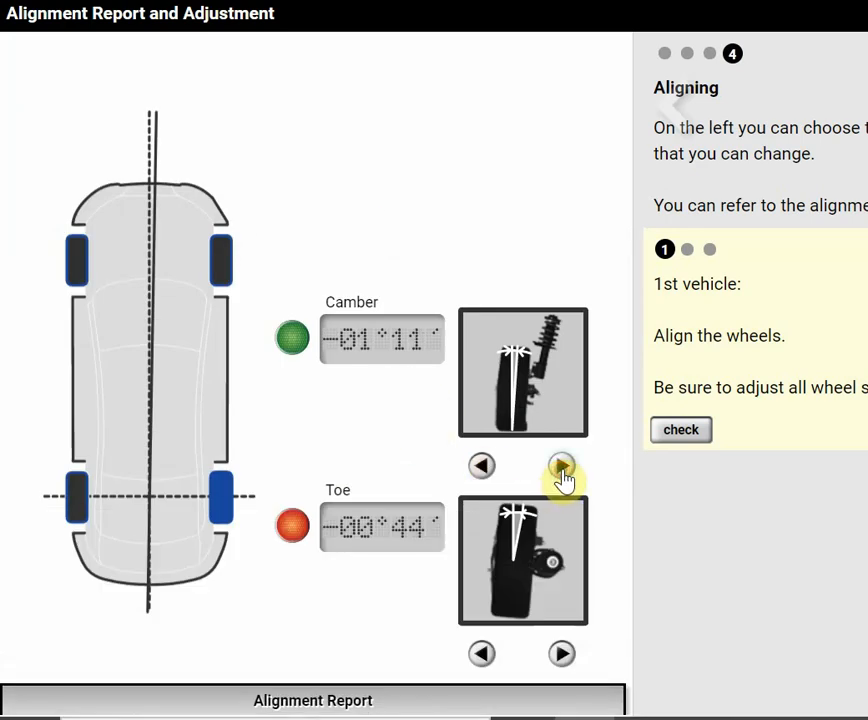
pyautogui.click(561, 465)
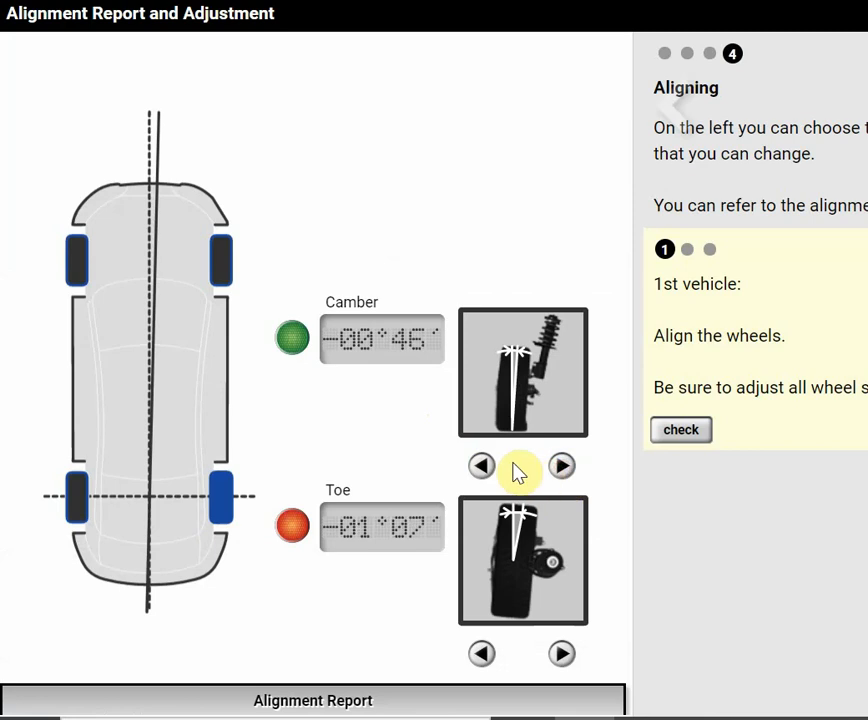
pyautogui.click(482, 466)
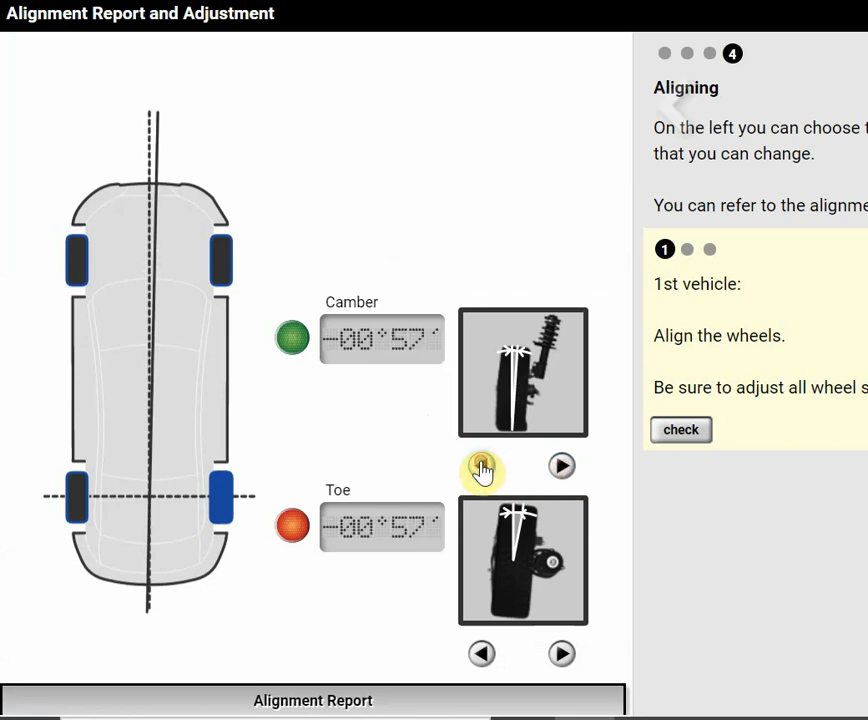
pyautogui.click(561, 466)
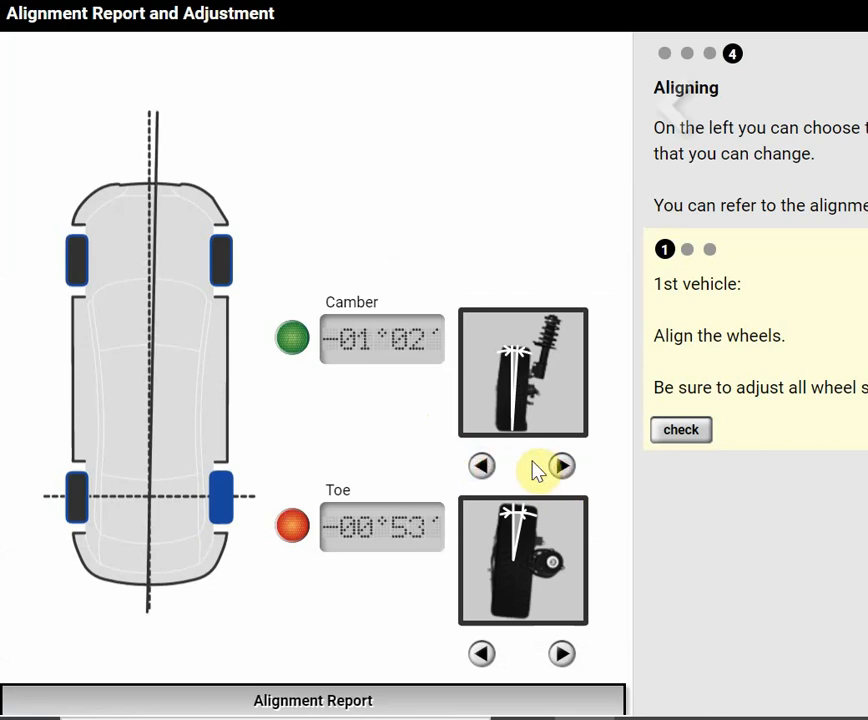
pyautogui.click(562, 466)
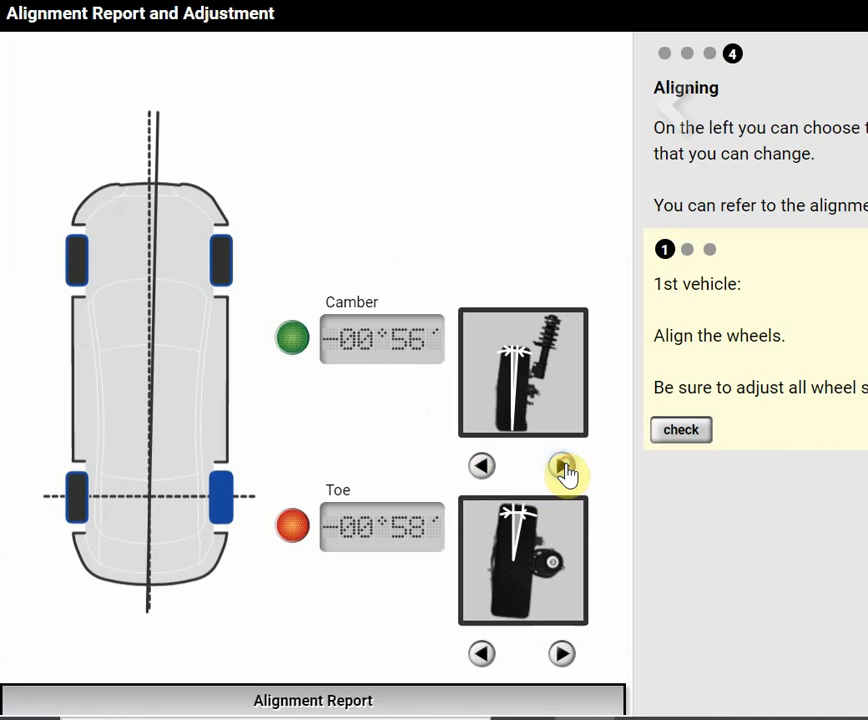
pyautogui.click(561, 466)
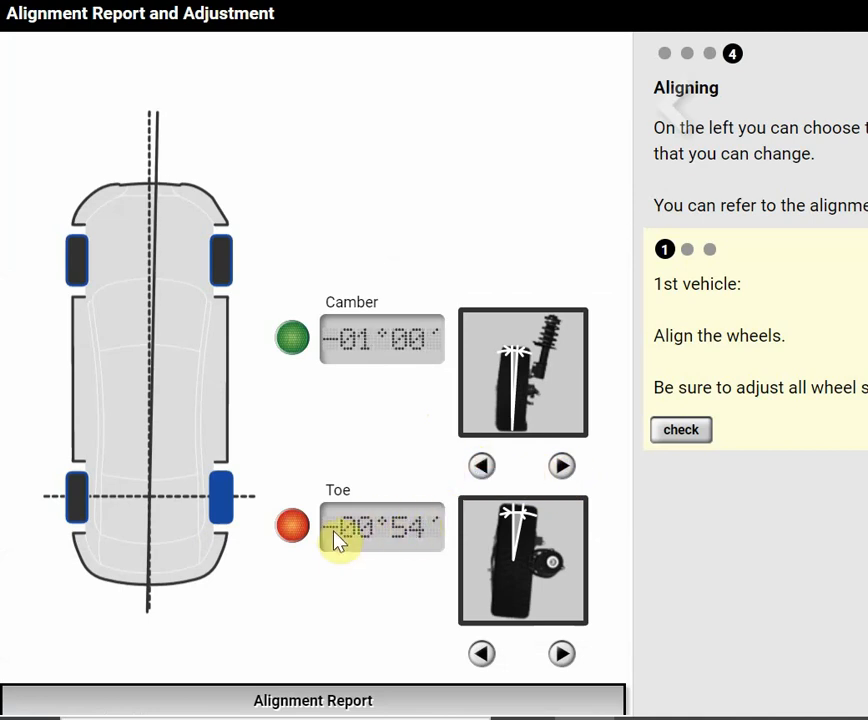
pyautogui.moveTo(325, 658)
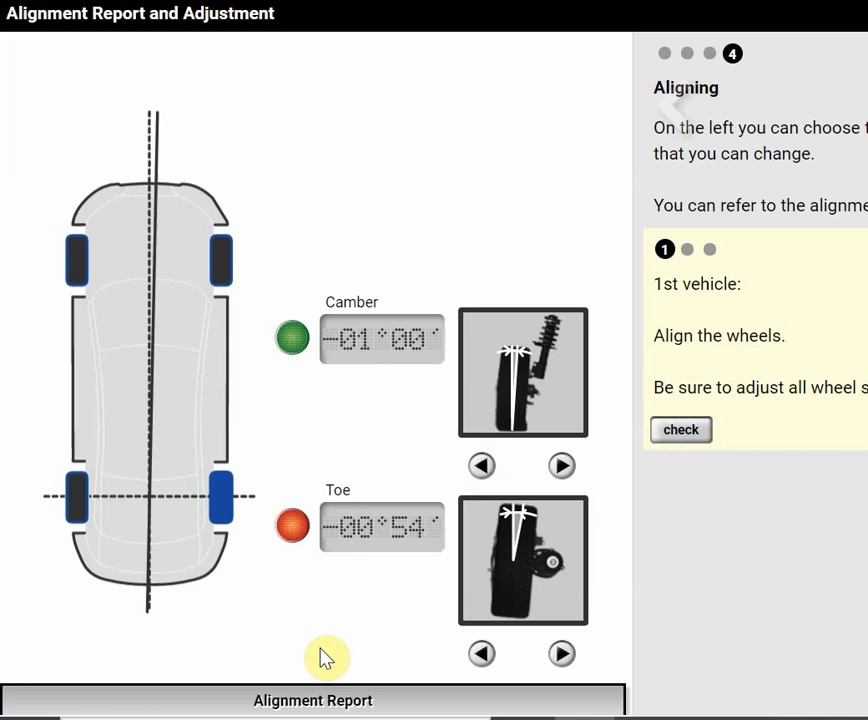
pyautogui.click(312, 699)
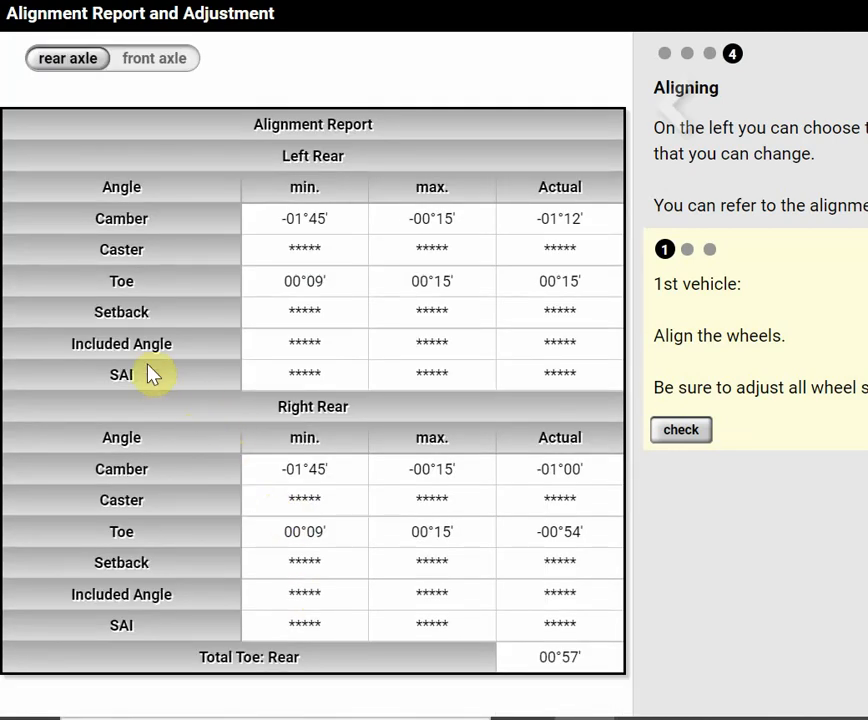
pyautogui.moveTo(297, 531)
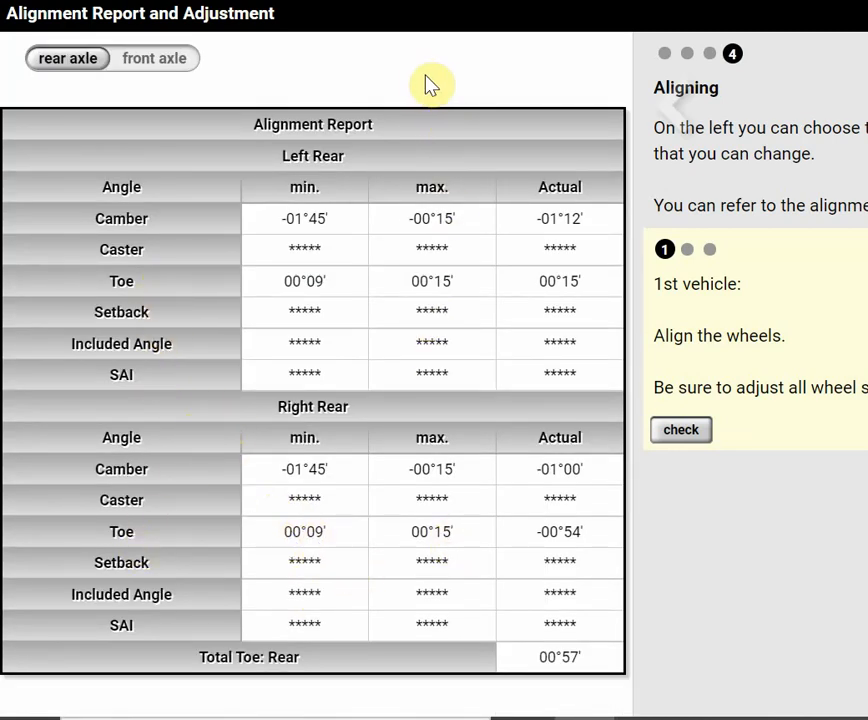
pyautogui.moveTo(343, 133)
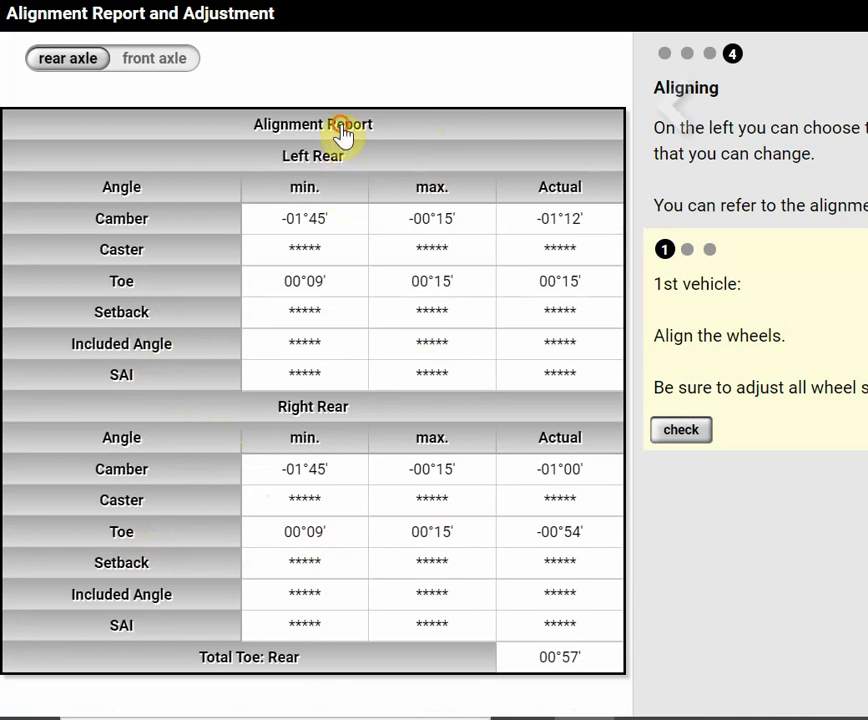
pyautogui.click(313, 124)
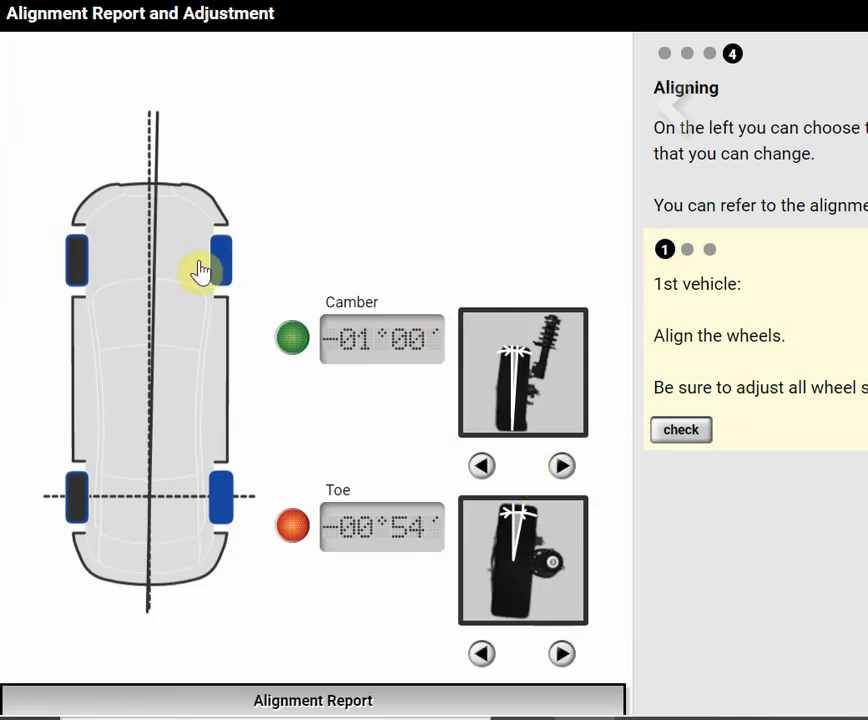
pyautogui.moveTo(176, 128)
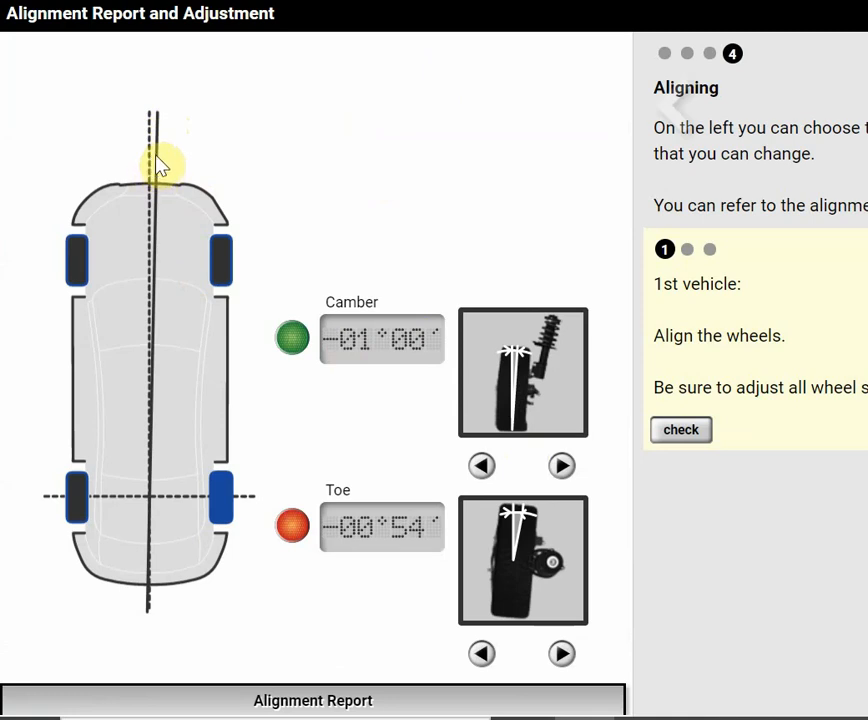
pyautogui.moveTo(165, 175)
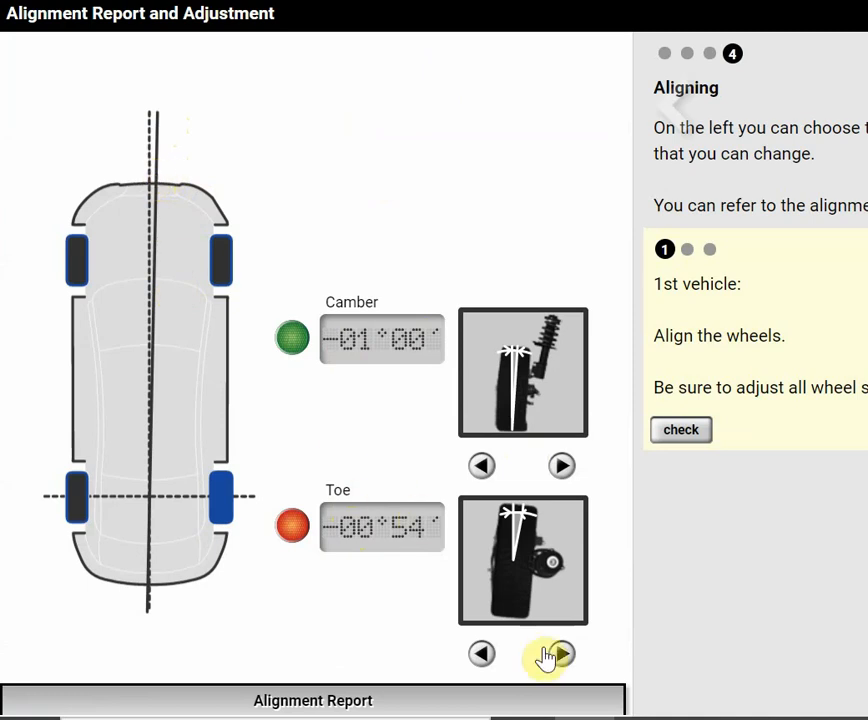
# Raise right rear toe to 00°10' and verify both readings in the Alignment Report
pyautogui.click(561, 655)
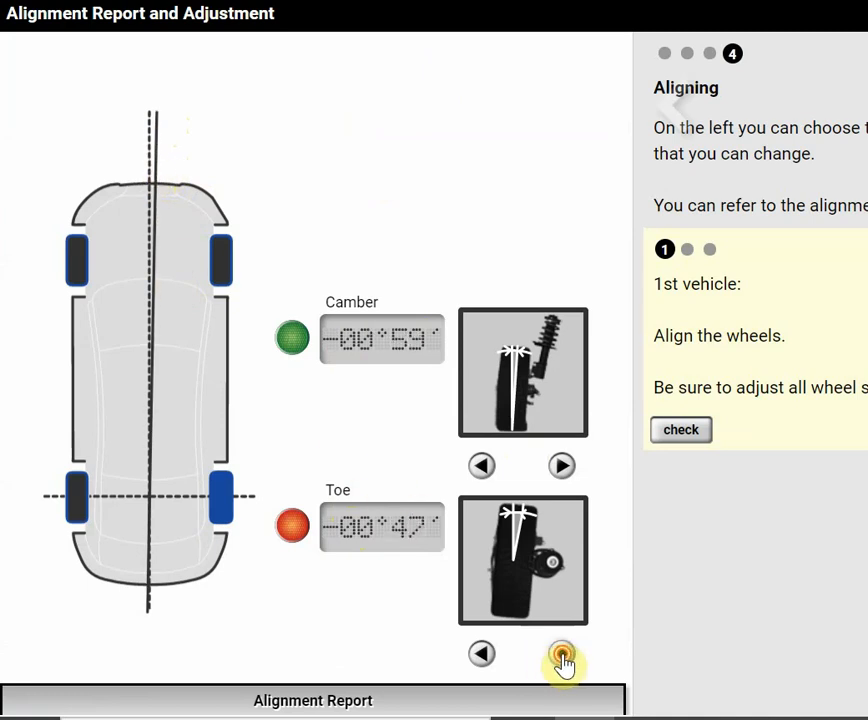
pyautogui.click(561, 653)
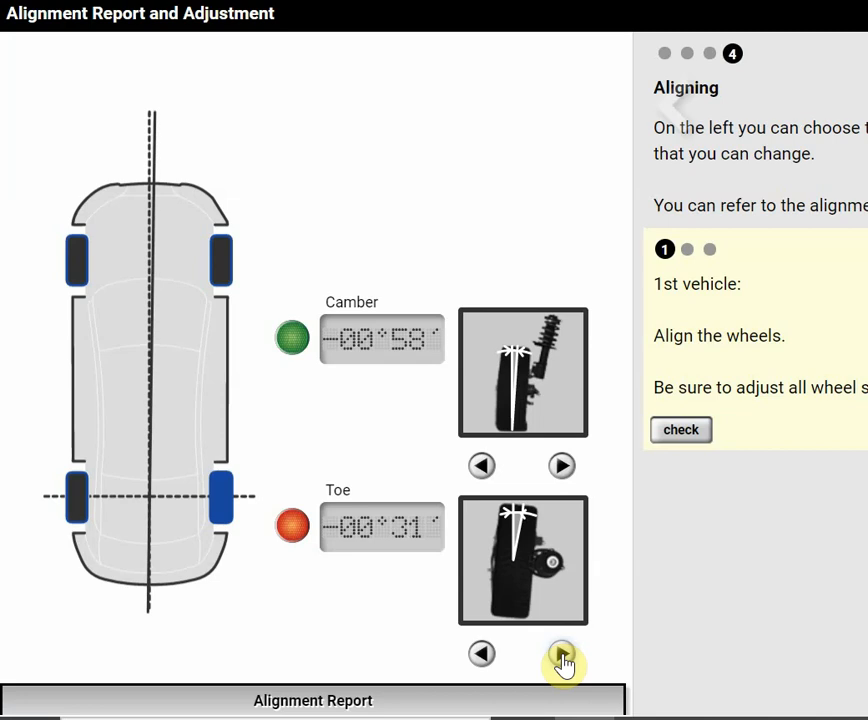
pyautogui.click(562, 660)
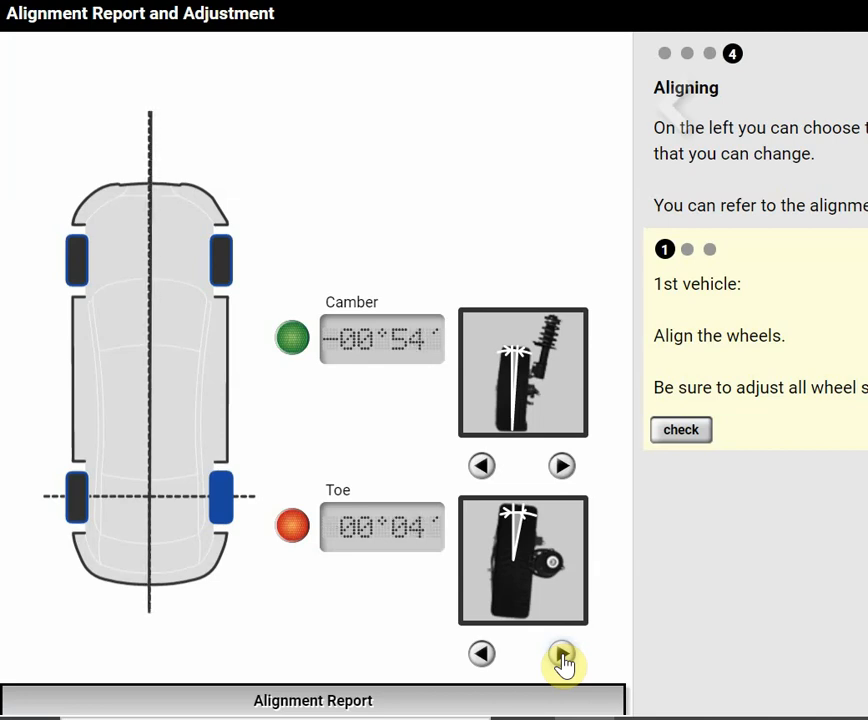
pyautogui.click(561, 653)
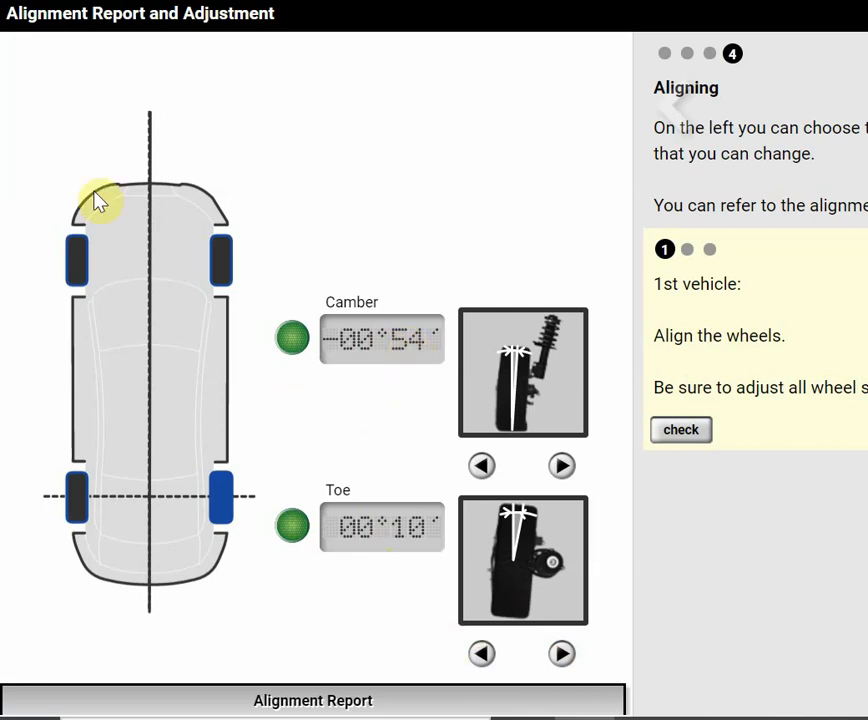
pyautogui.moveTo(163, 188)
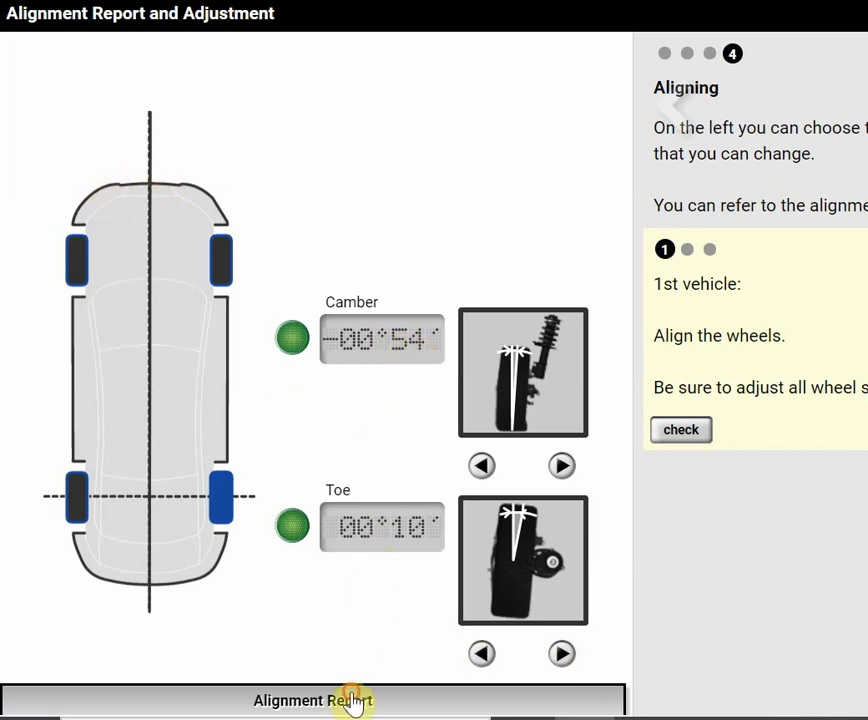
pyautogui.click(313, 700)
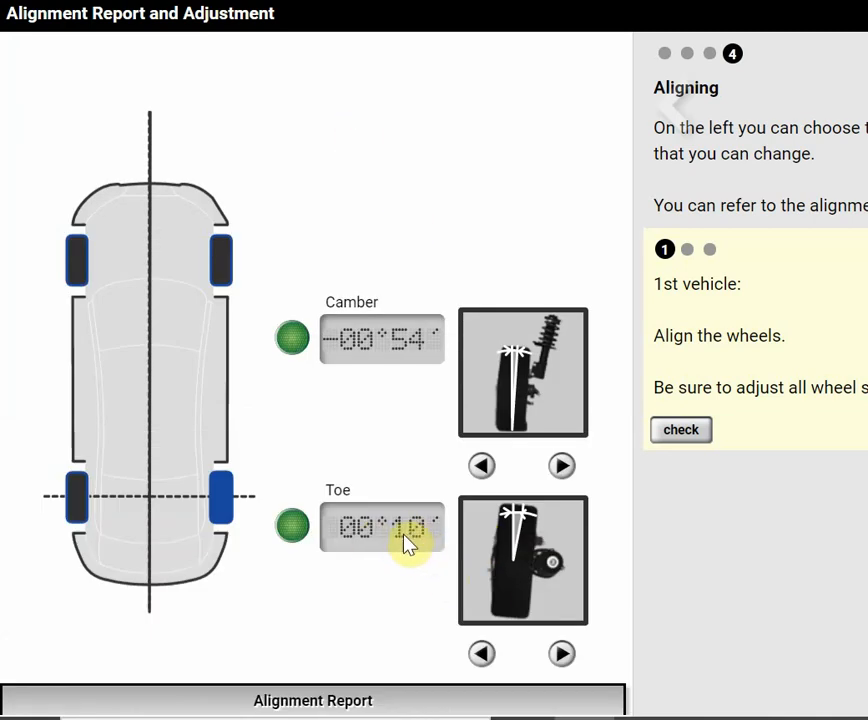
# Show the left front wheel: caster 01°45', camber -02°03', toe -00°34'
pyautogui.click(561, 653)
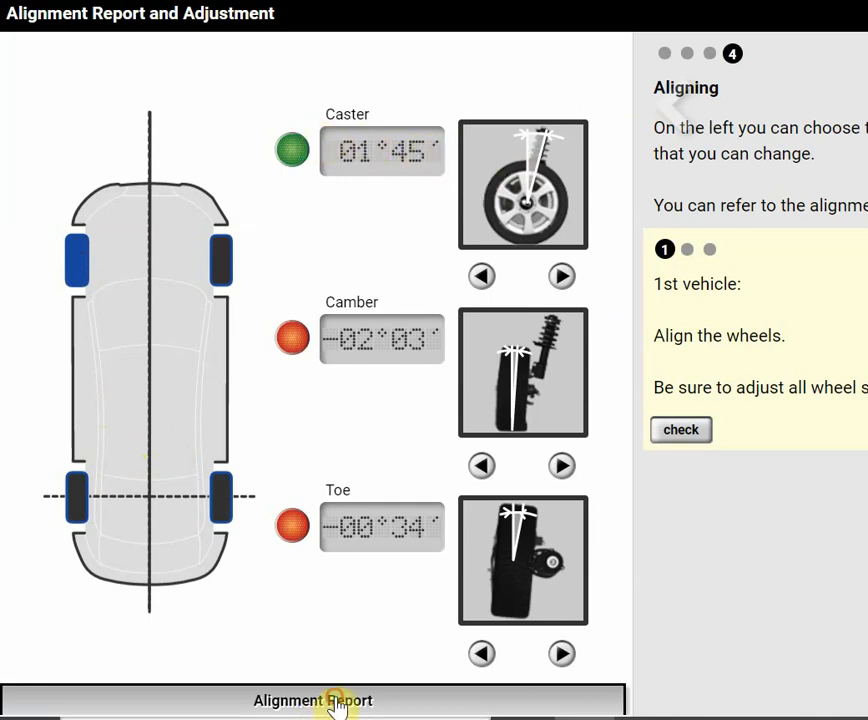
pyautogui.click(313, 700)
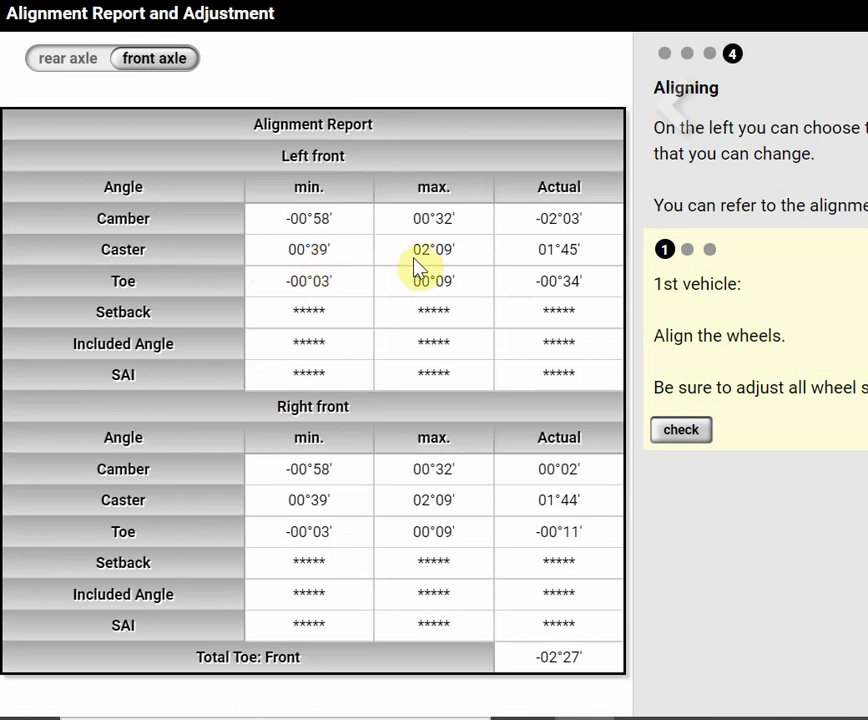
pyautogui.moveTo(452, 266)
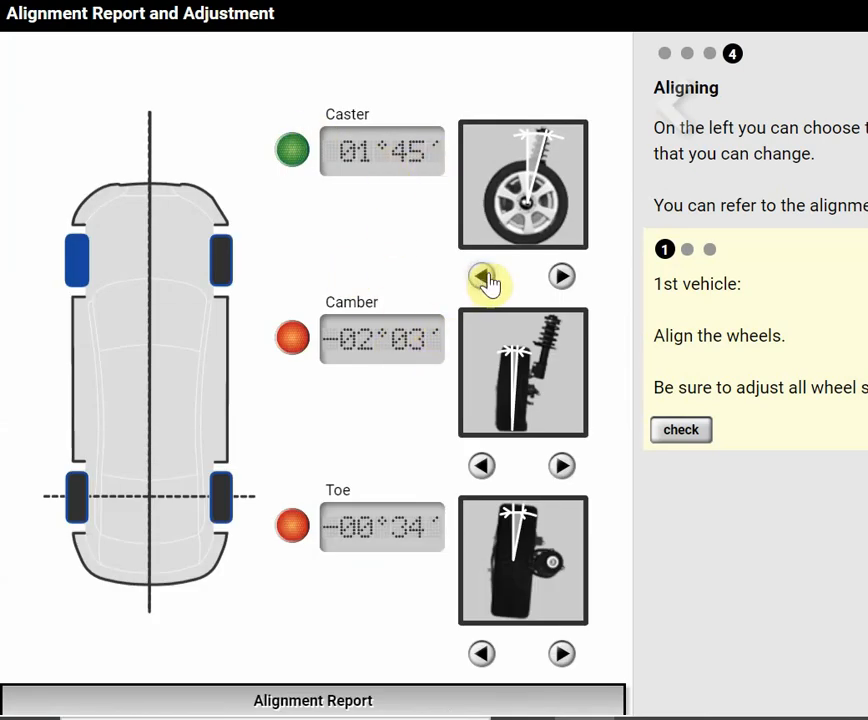
# Lower left front caster to 01°14', leaving toe in range at 00°02'
pyautogui.click(483, 277)
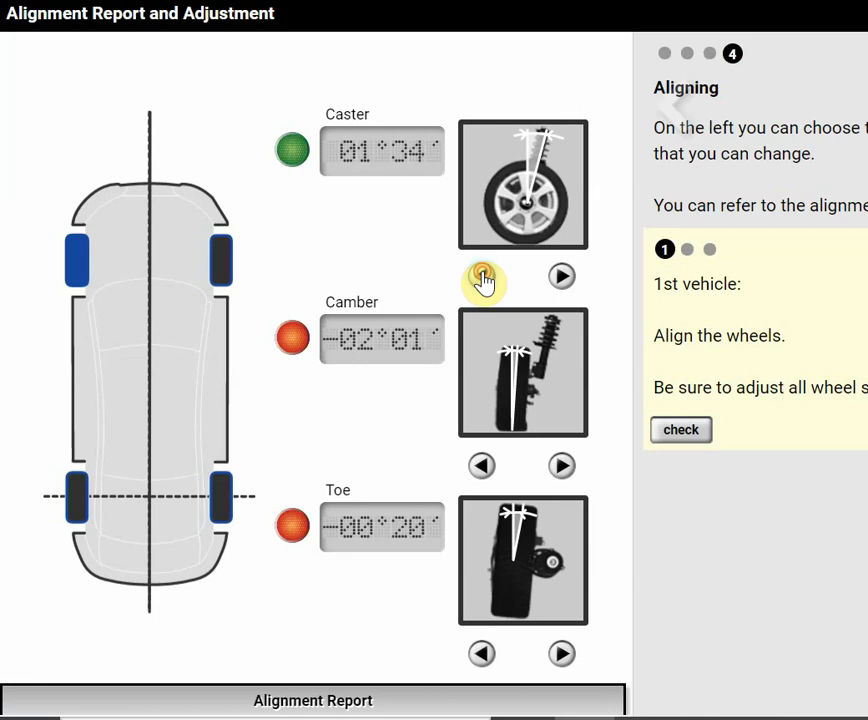
pyautogui.click(484, 278)
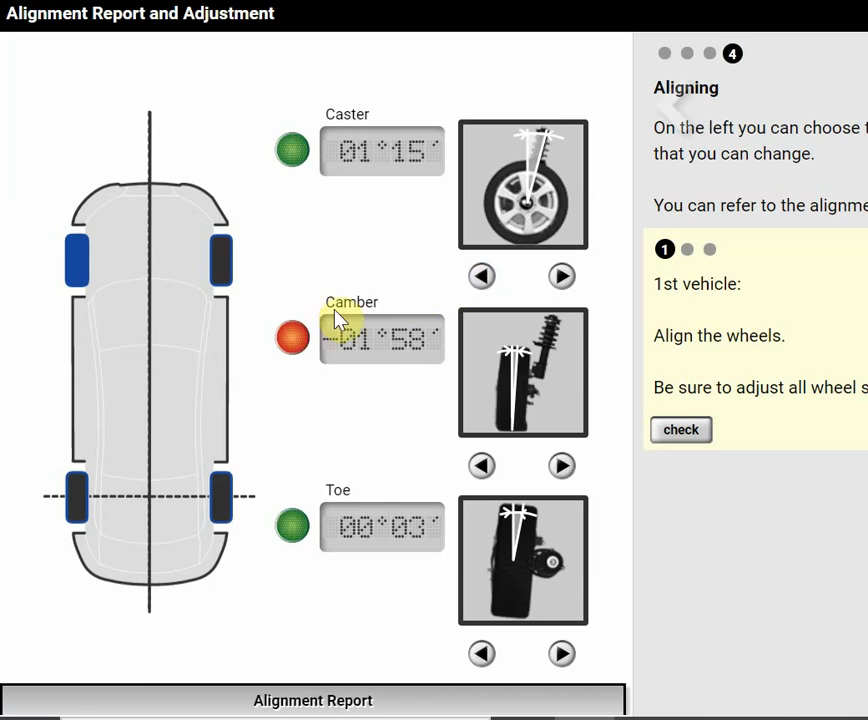
pyautogui.click(313, 700)
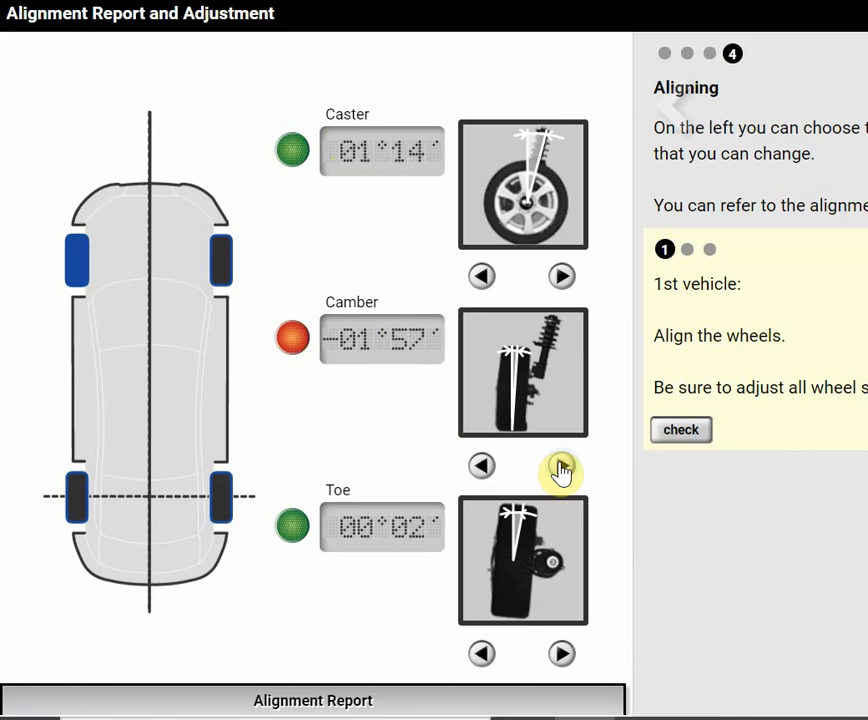
# Bring left front camber near zero, in range at -00°06'
pyautogui.click(561, 471)
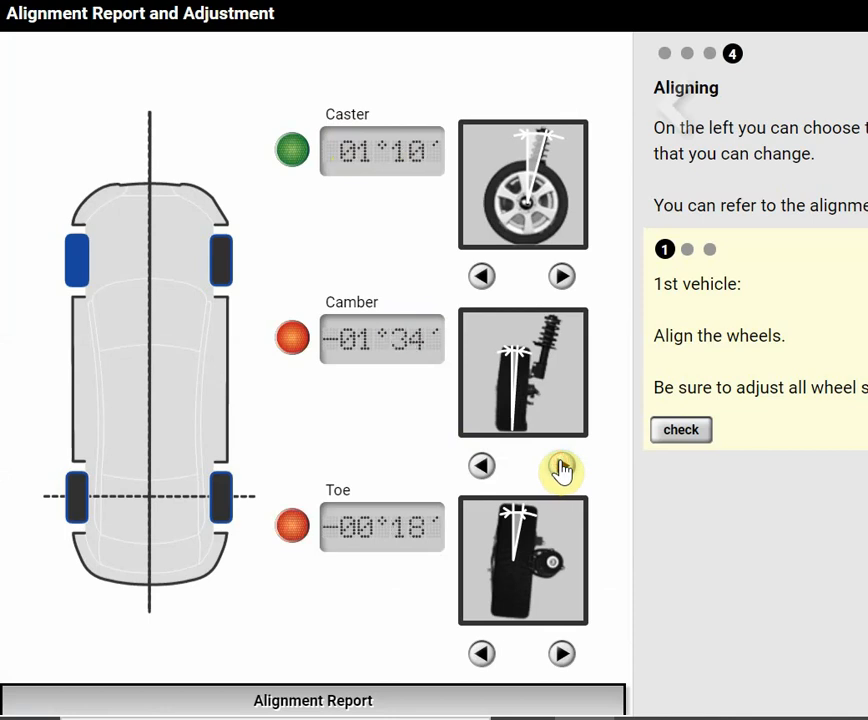
pyautogui.click(560, 468)
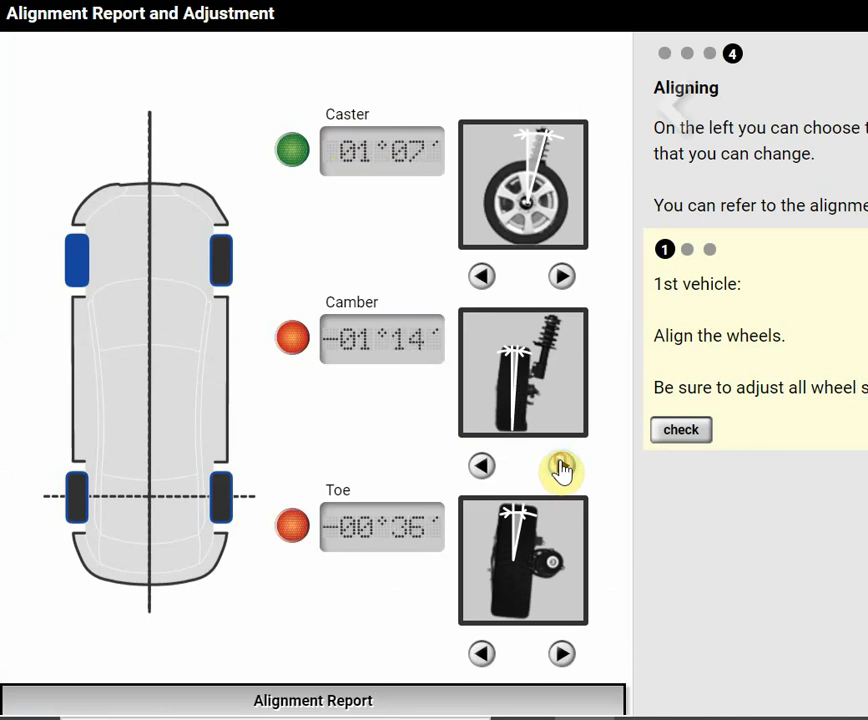
pyautogui.click(561, 466)
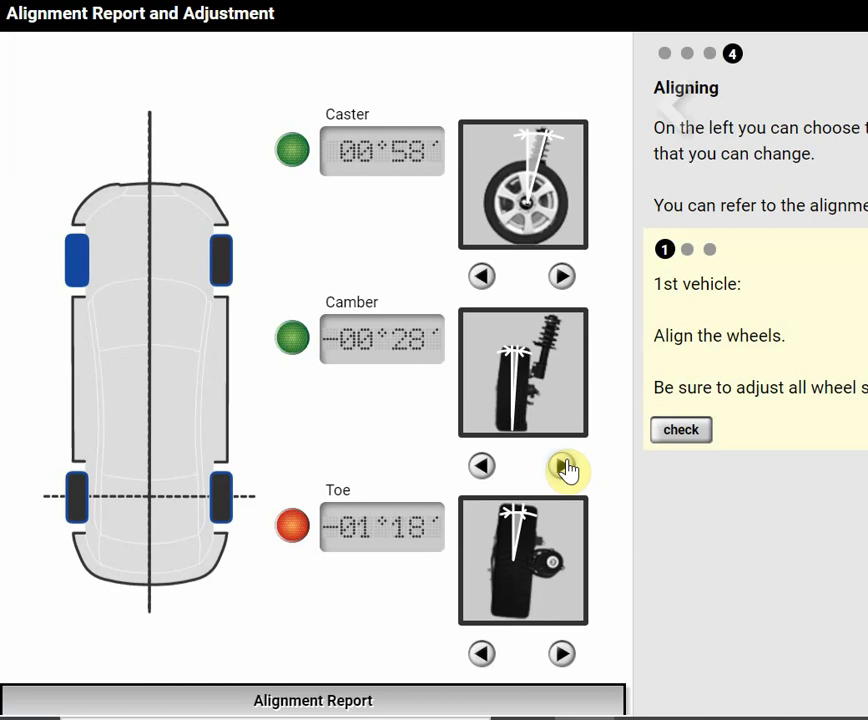
pyautogui.click(481, 466)
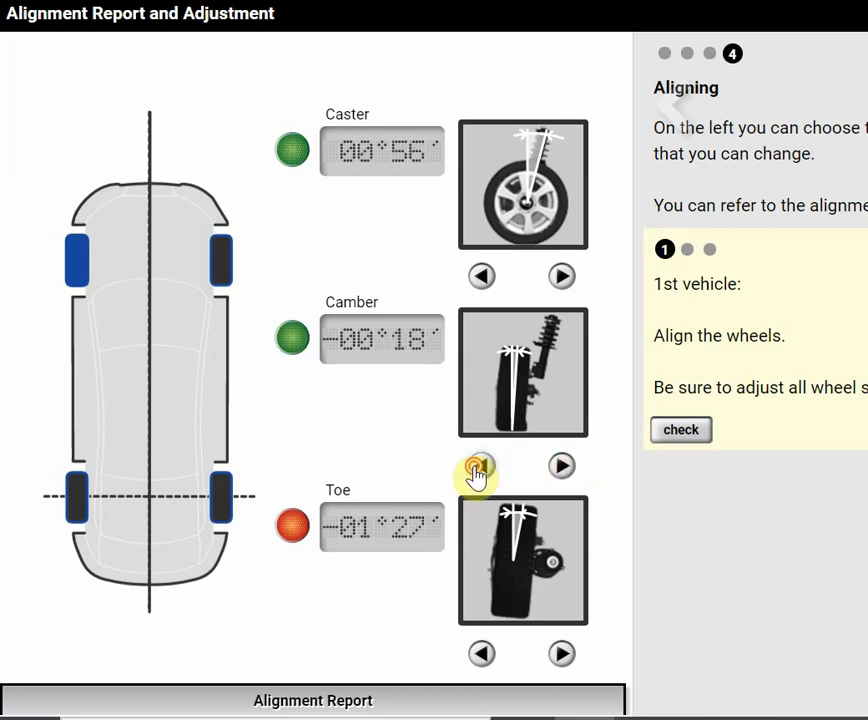
pyautogui.click(481, 466)
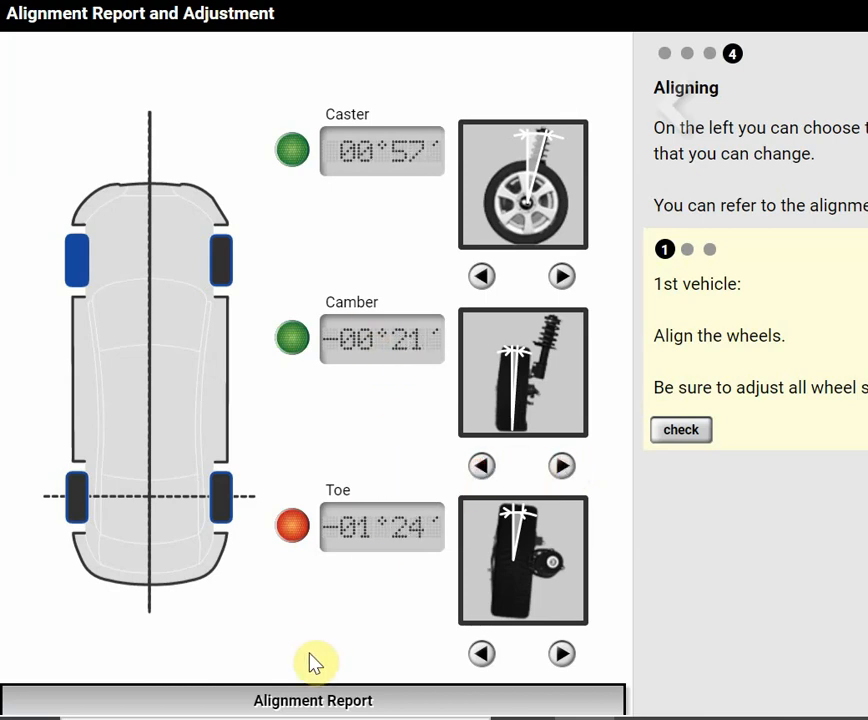
pyautogui.click(313, 700)
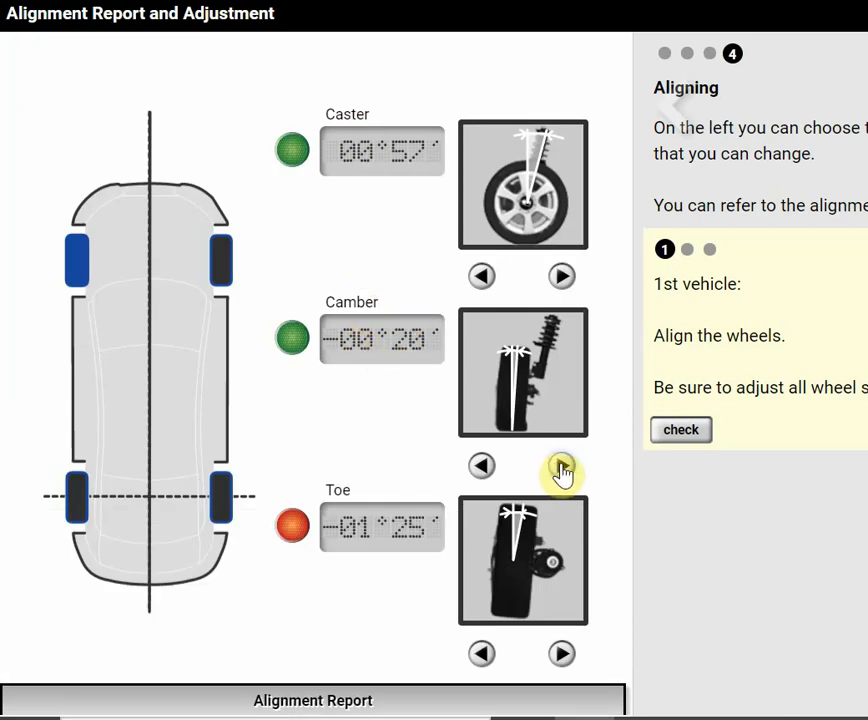
pyautogui.click(561, 472)
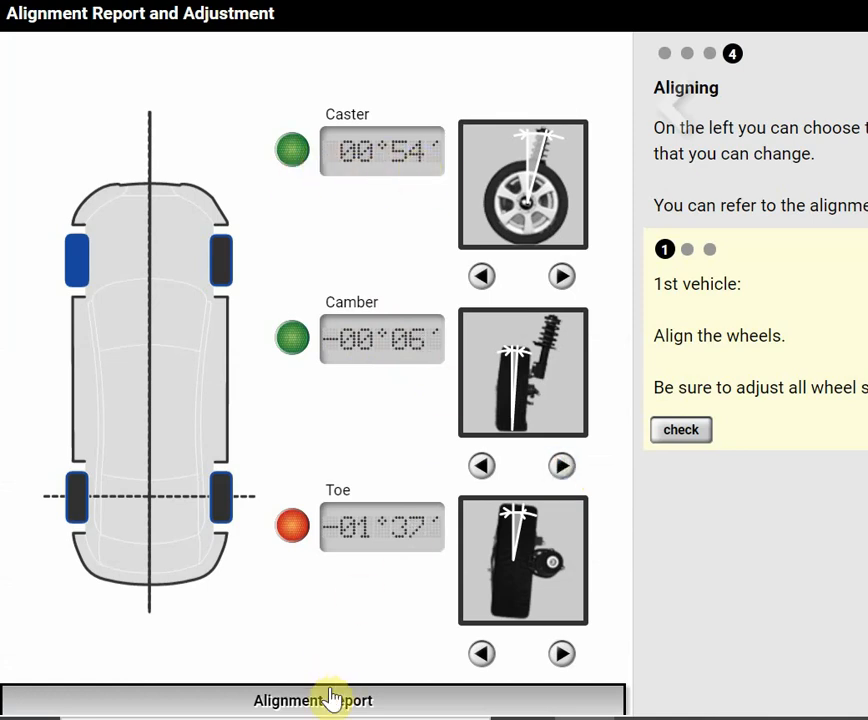
# Check the Alignment Report limits and raise left front caster to 01°01'
pyautogui.click(313, 699)
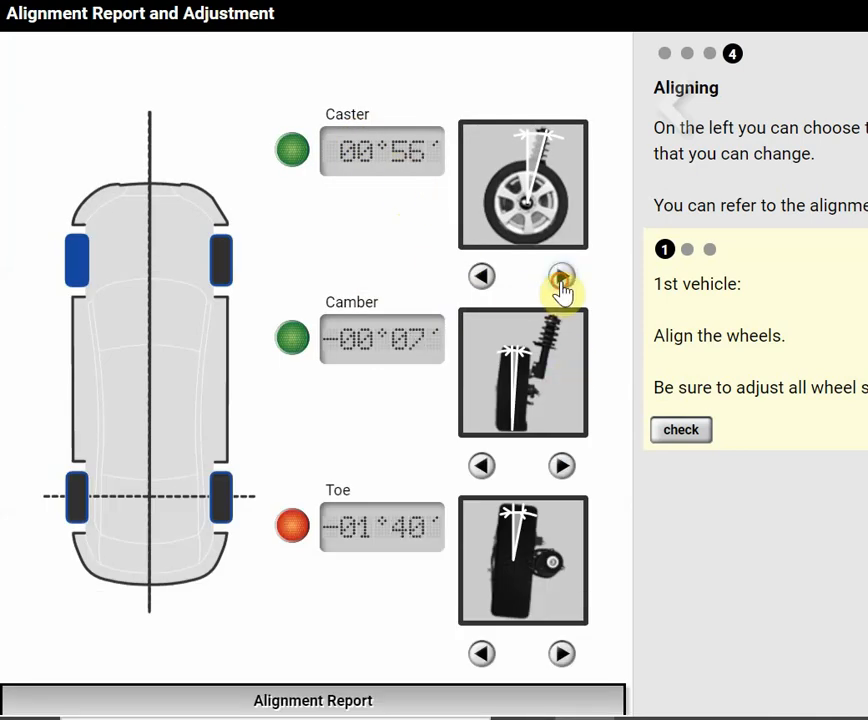
pyautogui.click(561, 277)
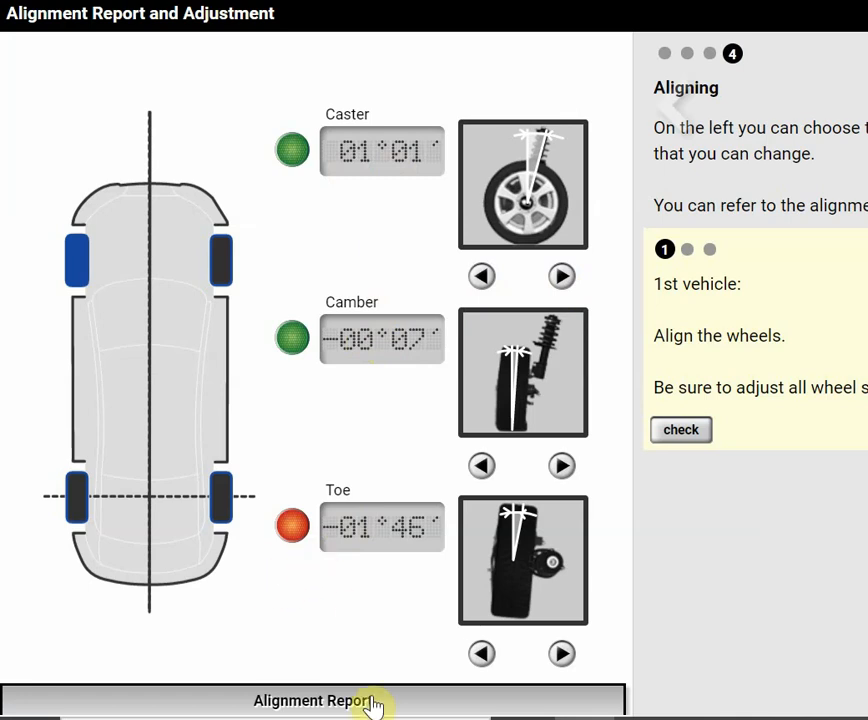
# Raise left front toe to 00°02' so caster, camber and toe are all green
pyautogui.click(313, 700)
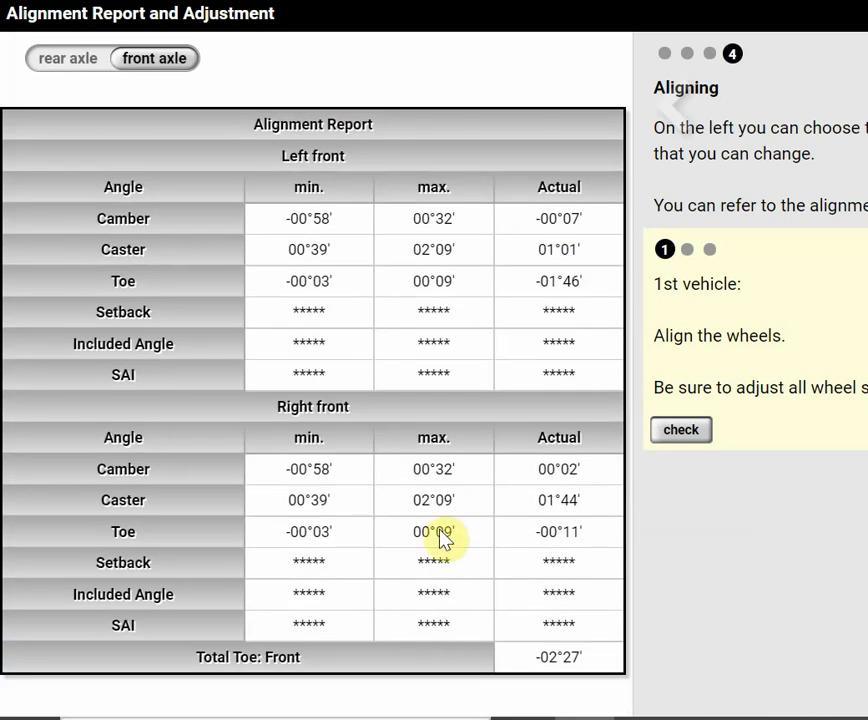
pyautogui.moveTo(420, 305)
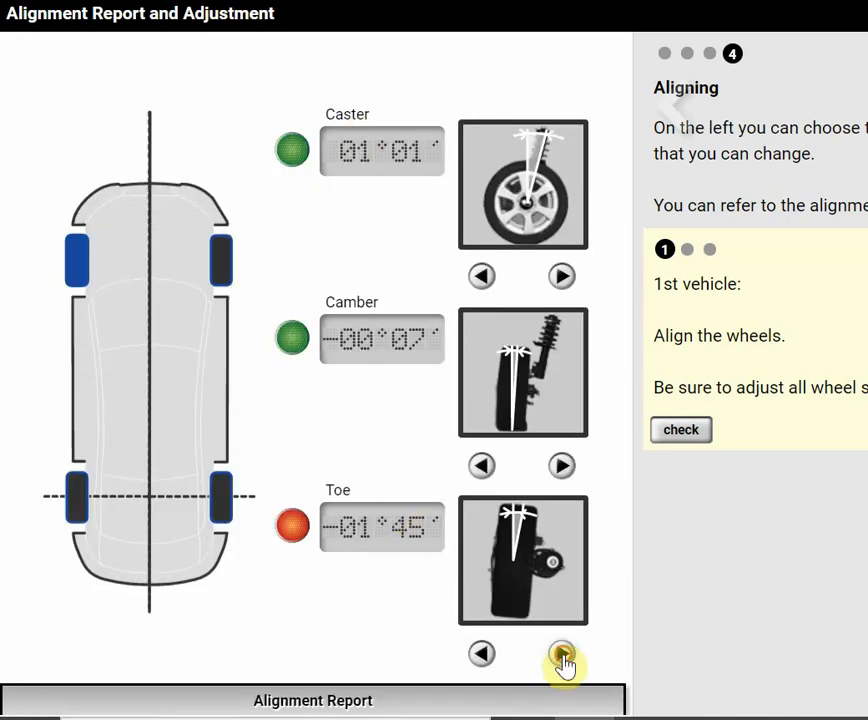
pyautogui.click(562, 653)
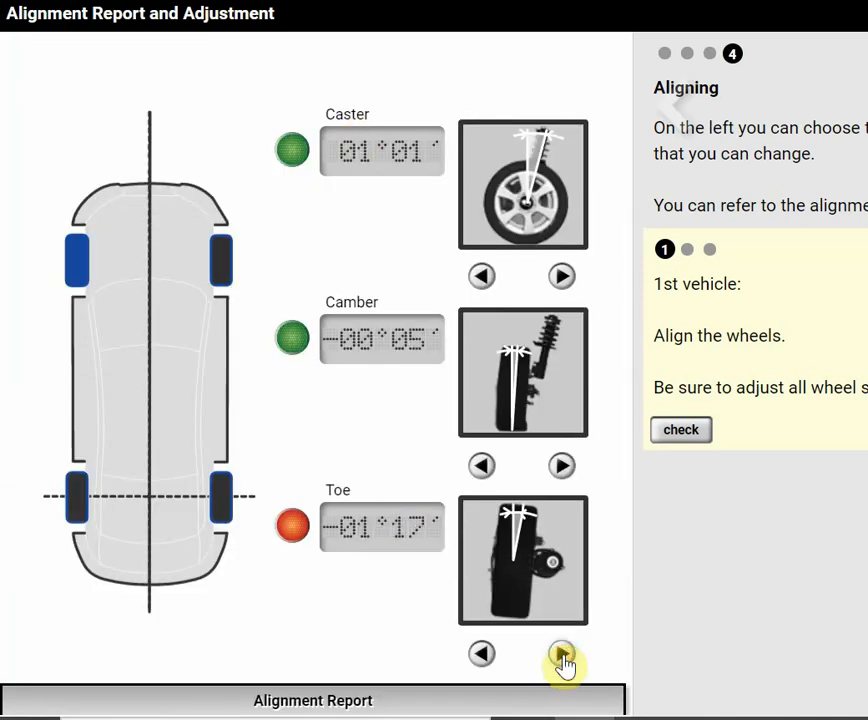
pyautogui.click(561, 653)
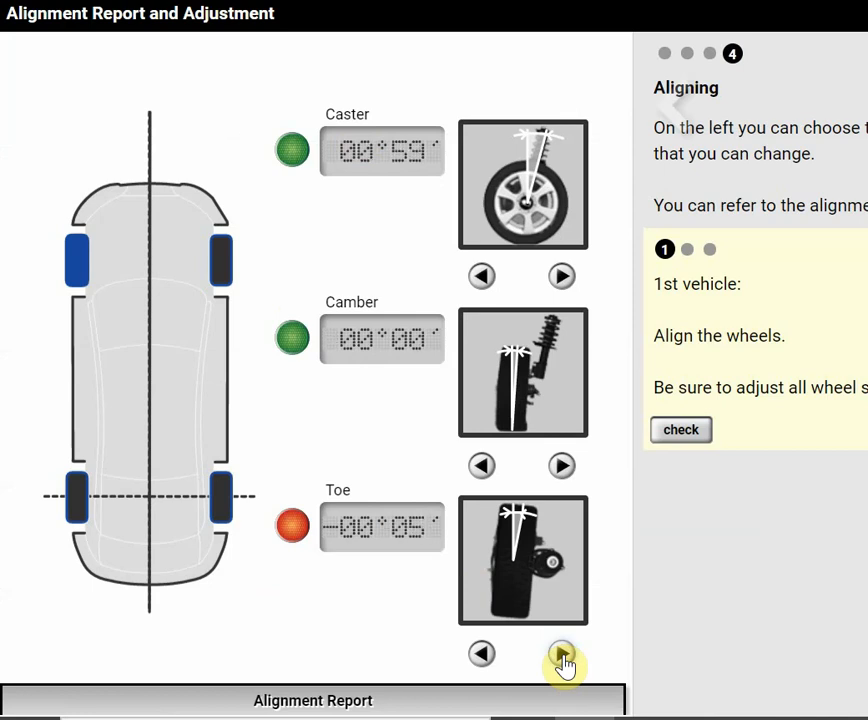
pyautogui.click(561, 659)
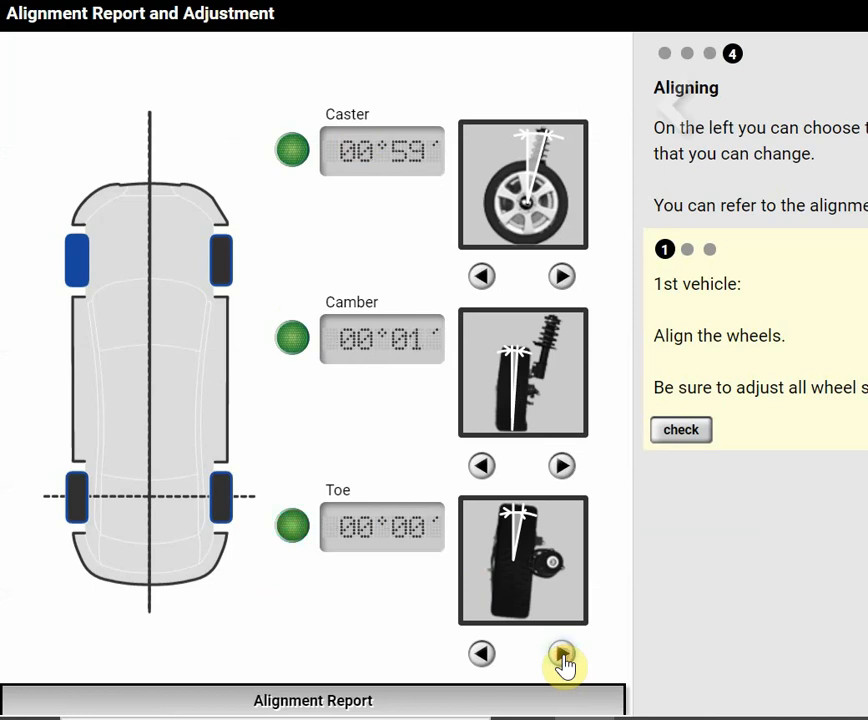
pyautogui.click(561, 653)
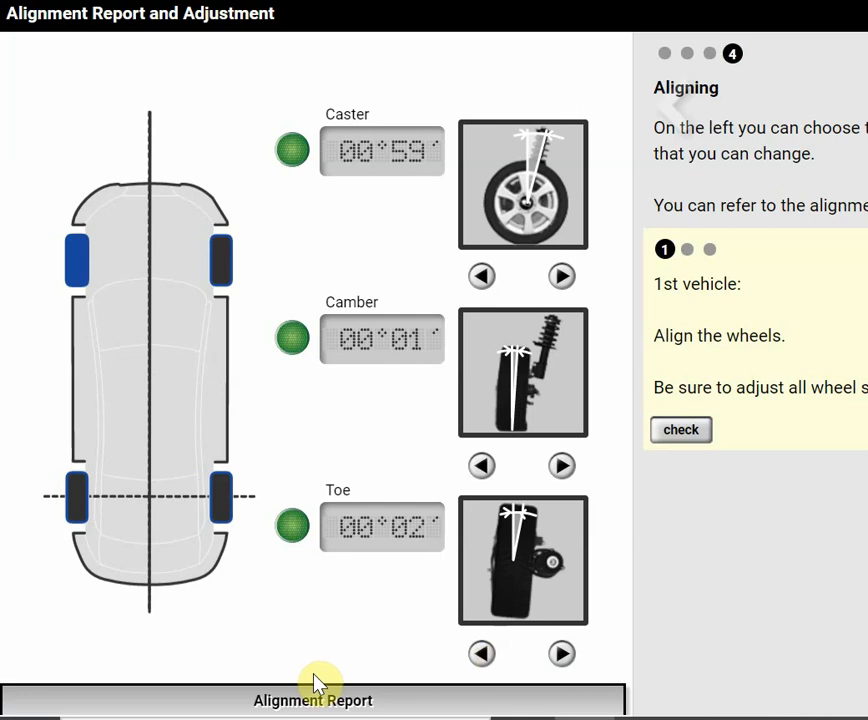
pyautogui.click(313, 699)
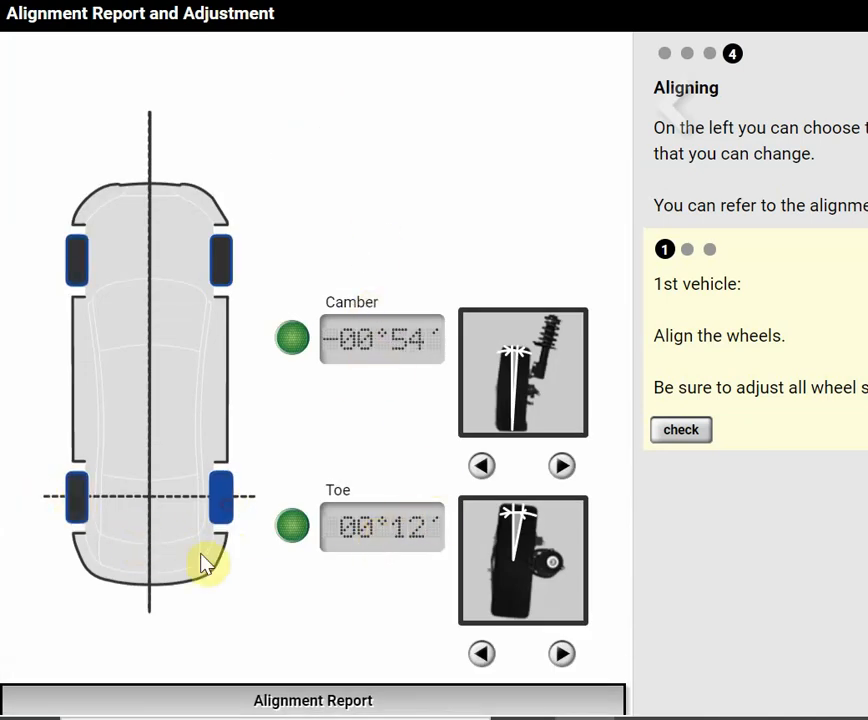
# Show the right front wheel: caster 01°44', camber 00°02', toe -00°11'
pyautogui.click(221, 258)
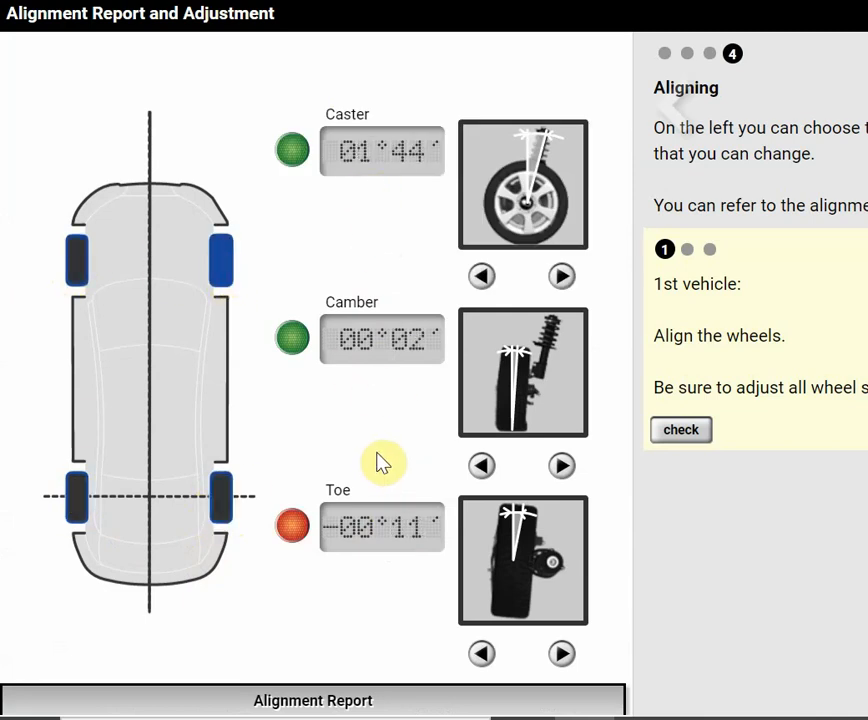
pyautogui.moveTo(410, 325)
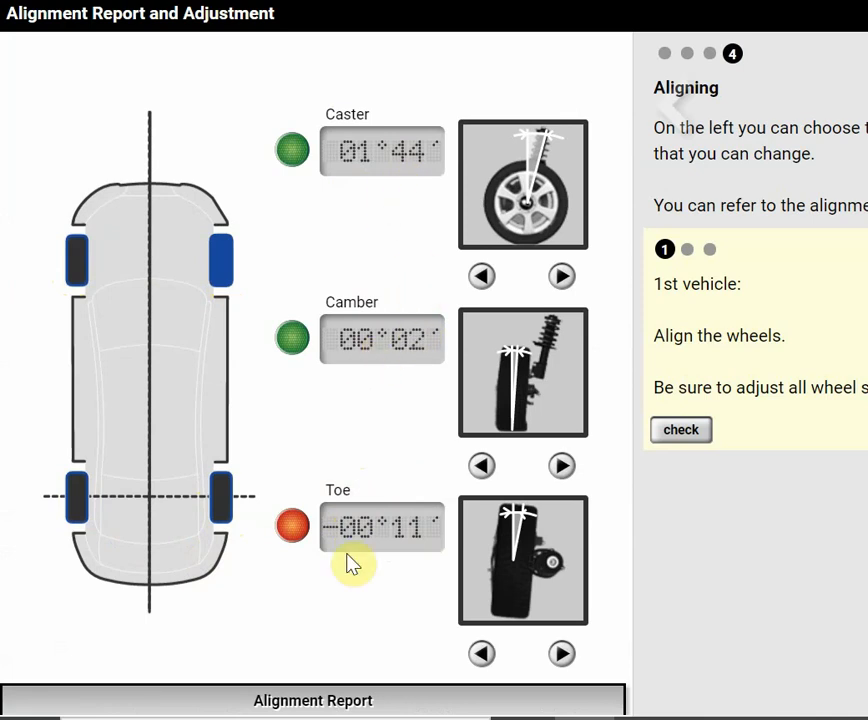
# Raise right front toe to 00°03', bringing all its readings into range
pyautogui.click(313, 700)
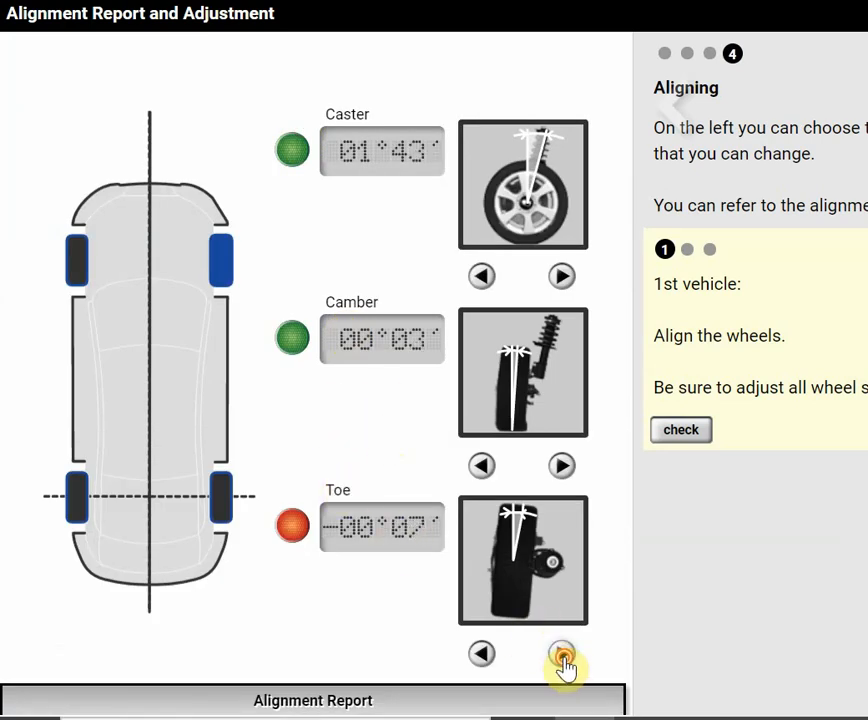
pyautogui.click(561, 653)
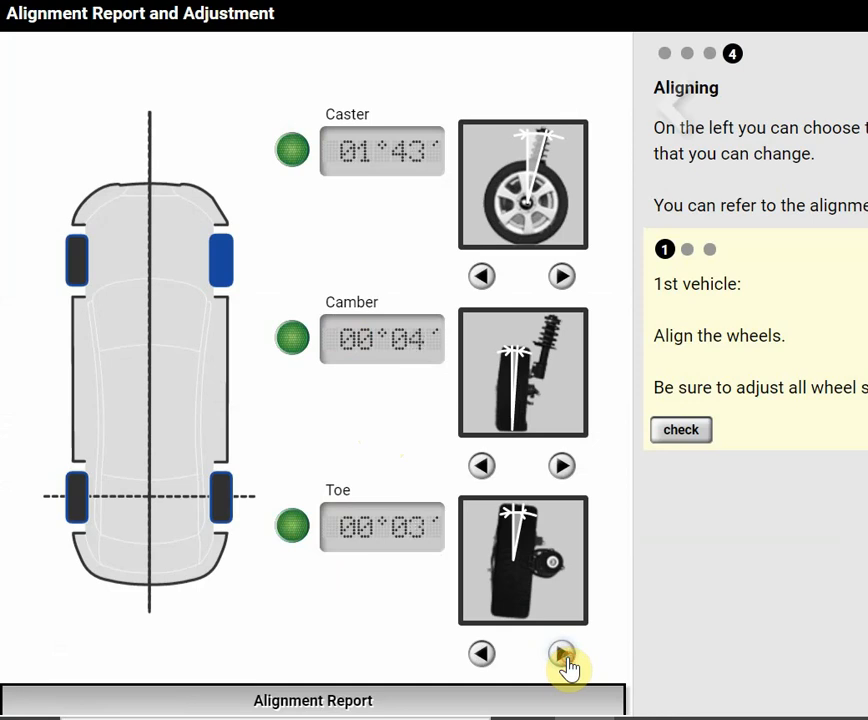
pyautogui.click(561, 653)
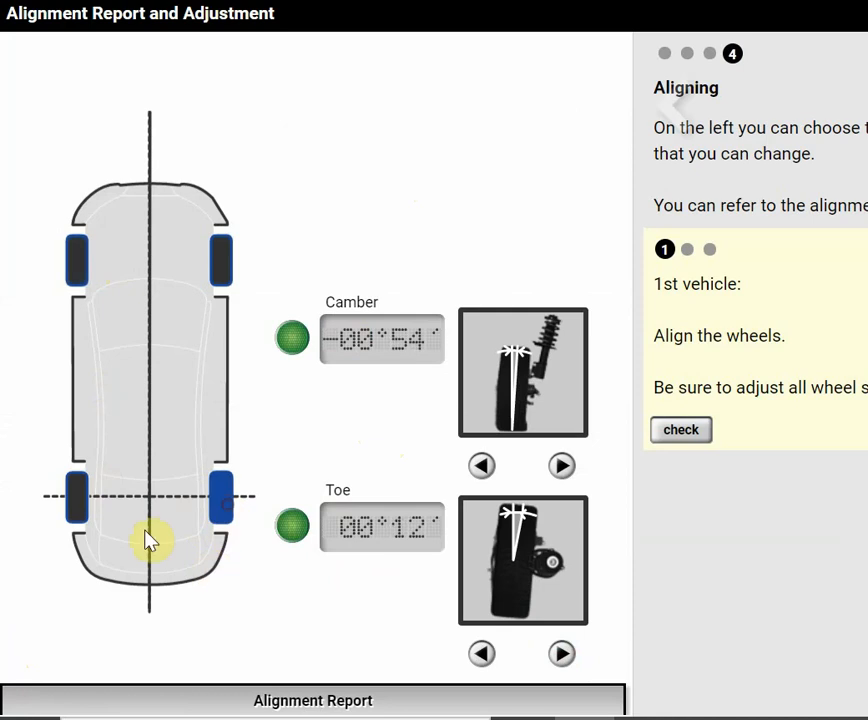
# Display the left rear wheel's readings (camber -01°12', toe 00°15') and run the alignment check
pyautogui.click(681, 430)
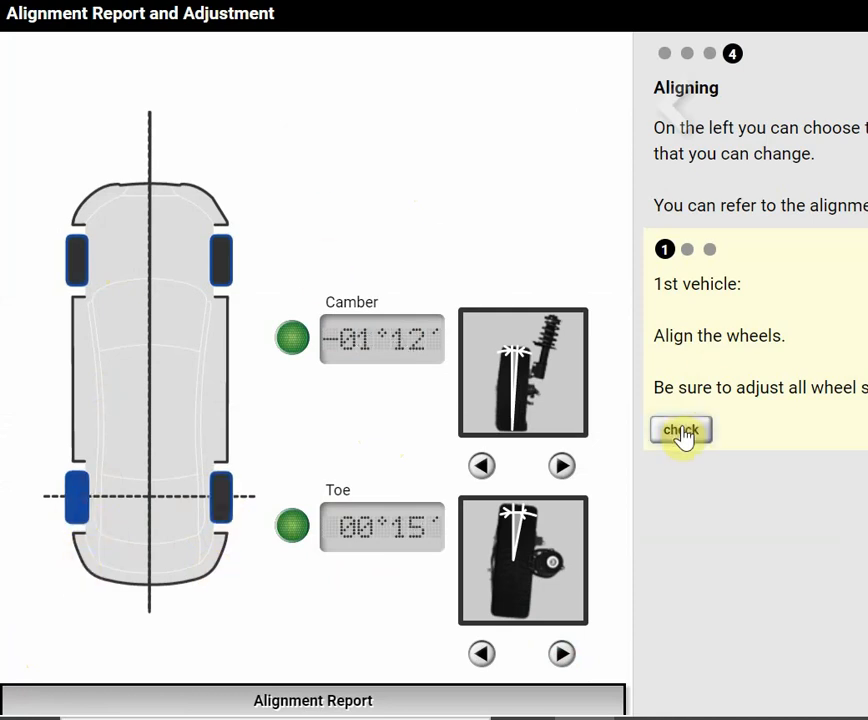
pyautogui.click(680, 430)
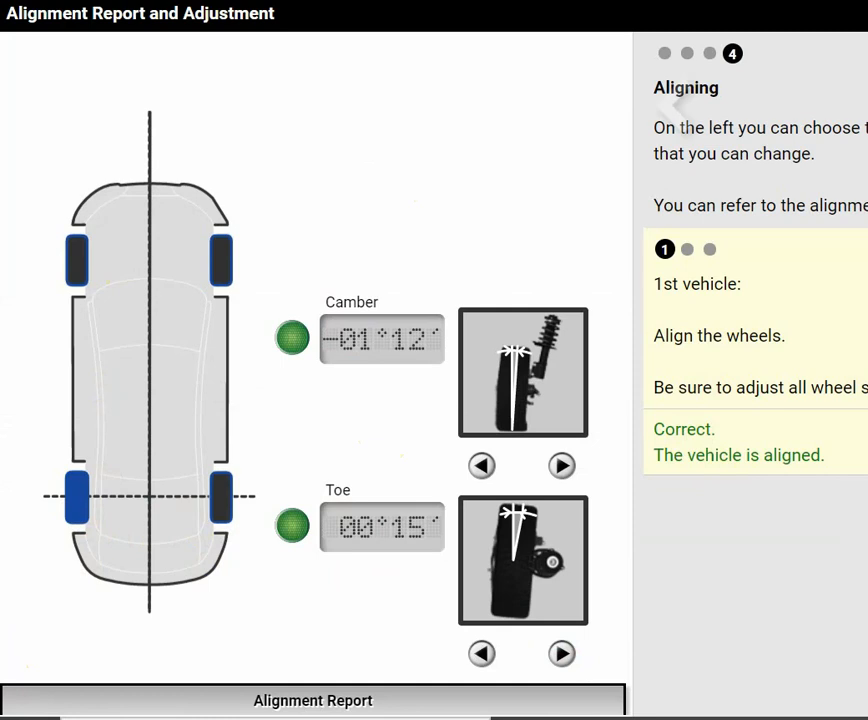
pyautogui.moveTo(626, 128)
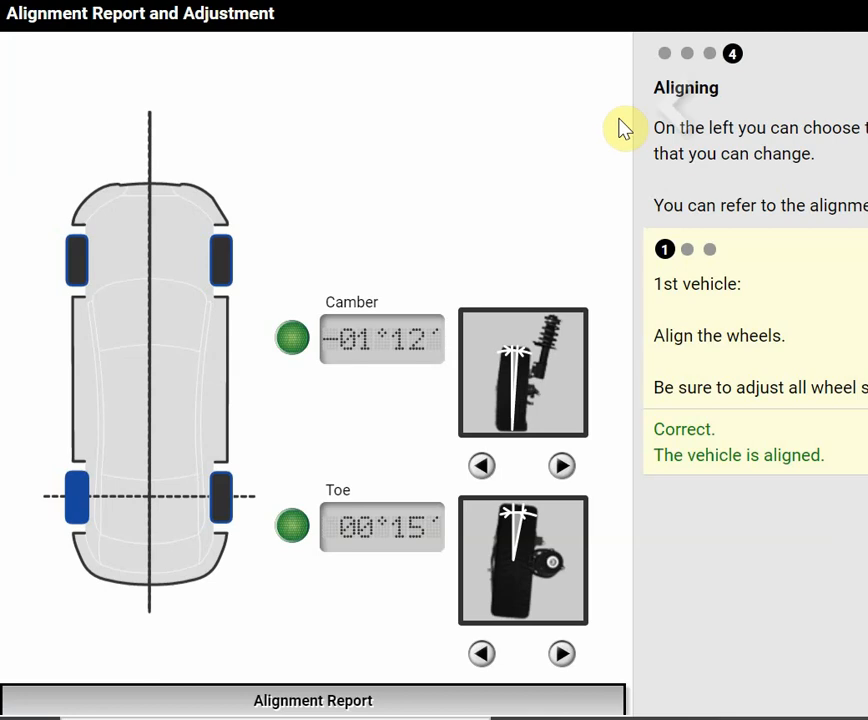